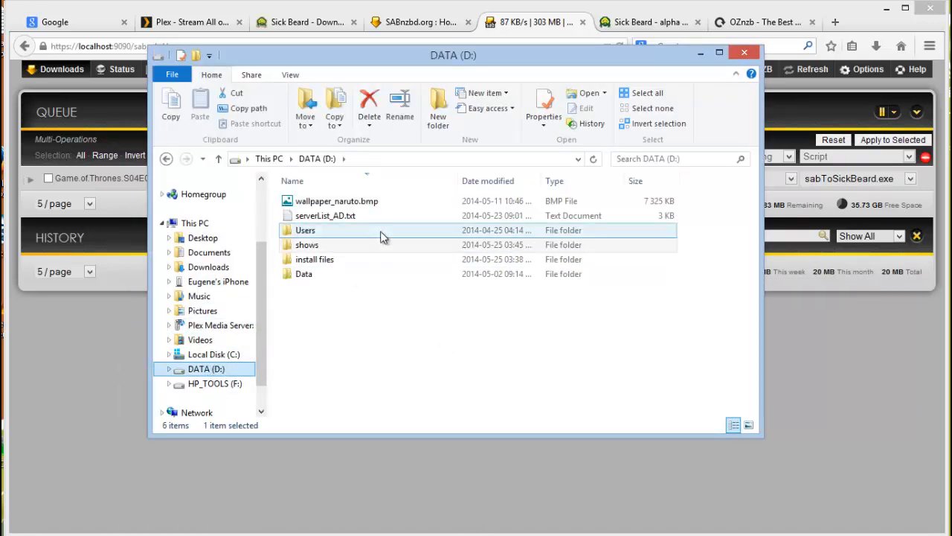
# Step: Install Plex Media Server from D:\install files and launch it after setup succeeds
pyautogui.doubleClick(315, 259)
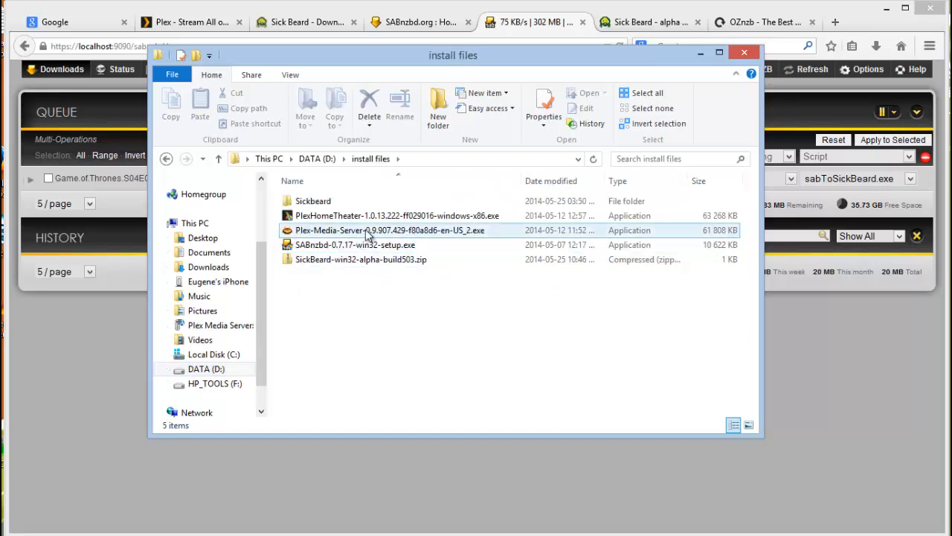
pyautogui.click(386, 230)
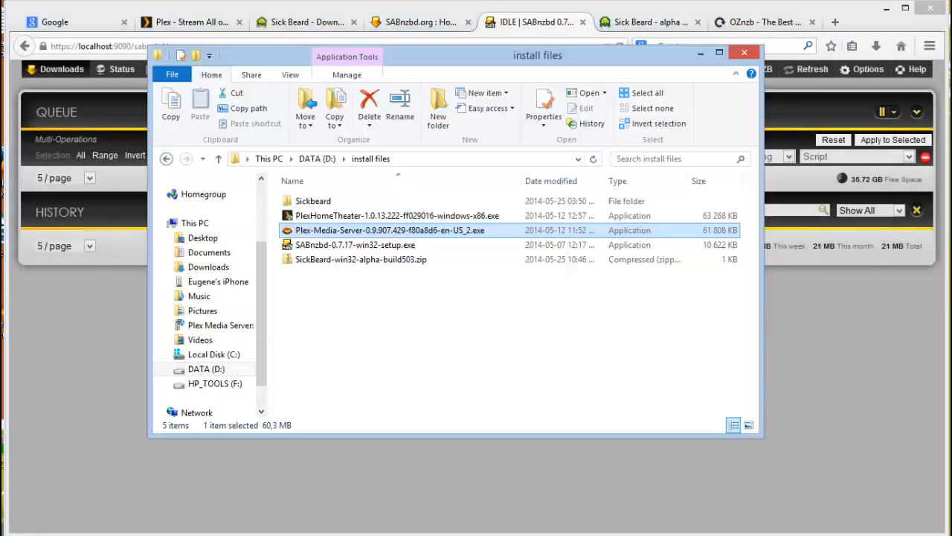
pyautogui.doubleClick(389, 230)
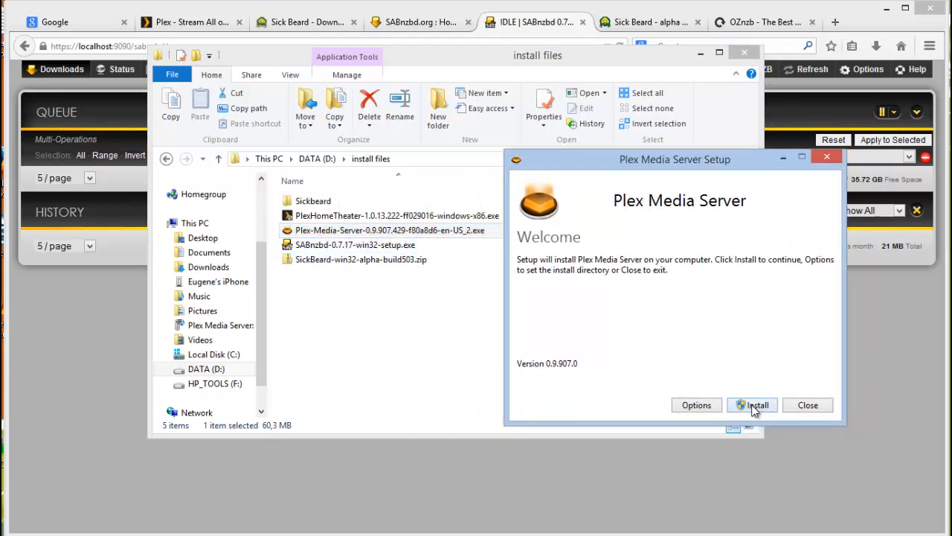
pyautogui.click(753, 404)
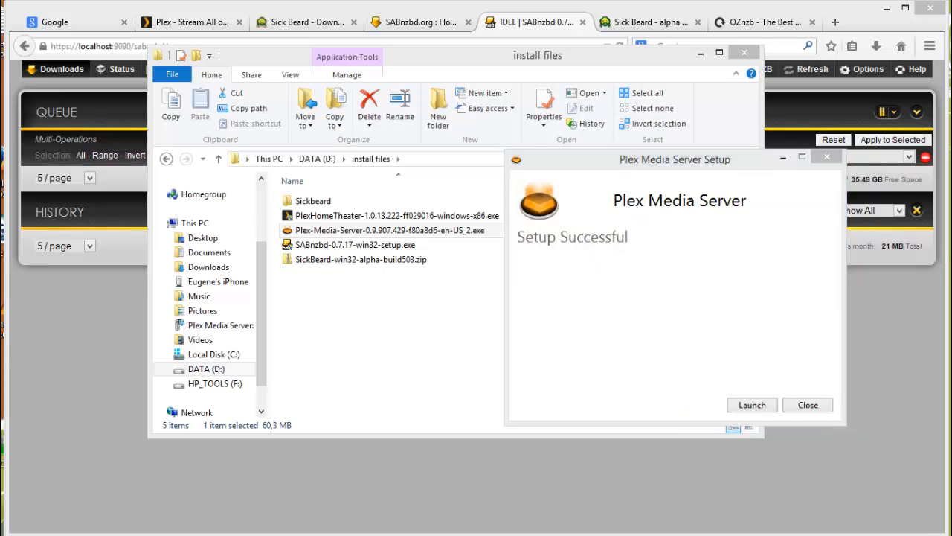
pyautogui.click(752, 405)
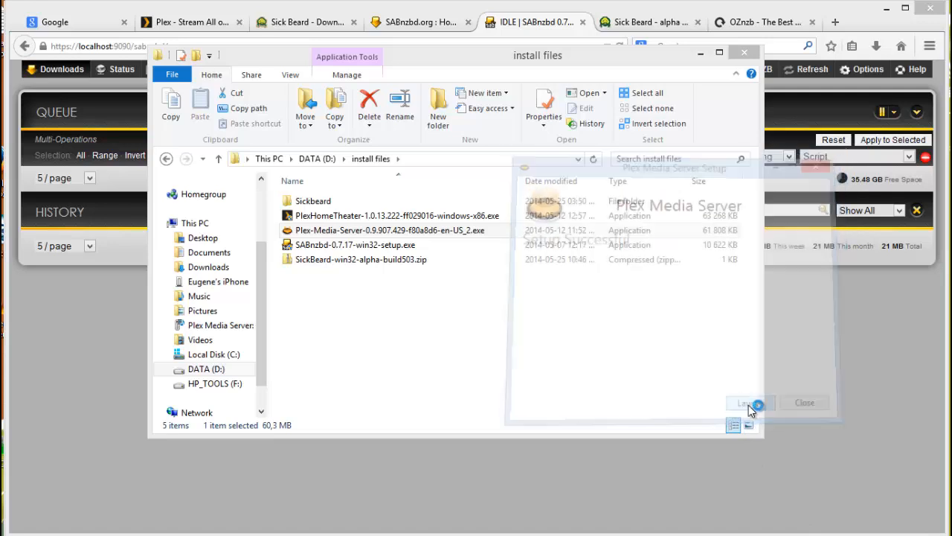
pyautogui.click(746, 402)
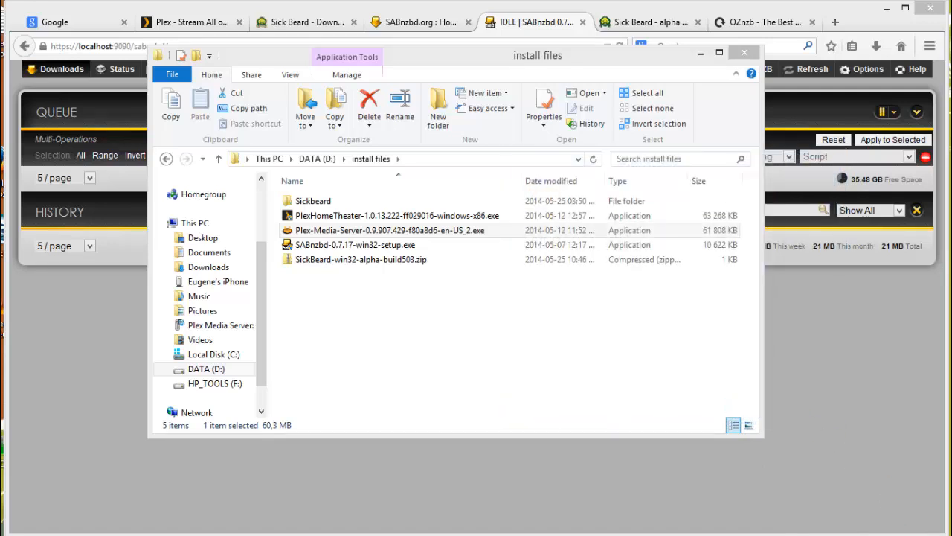
# Step: Bring the SABnzbd tab forward and load the Plex dashboard at localhost:32400/web
pyautogui.click(742, 52)
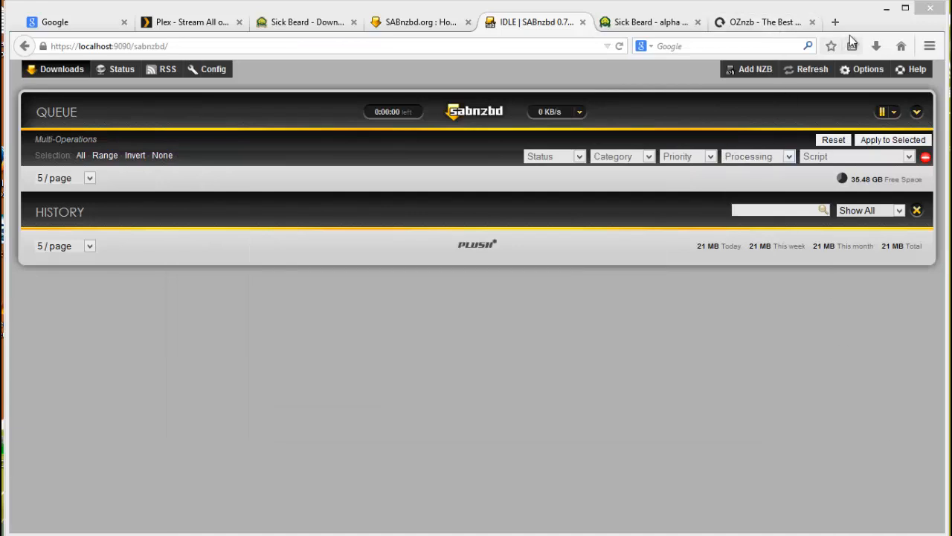
pyautogui.click(766, 21)
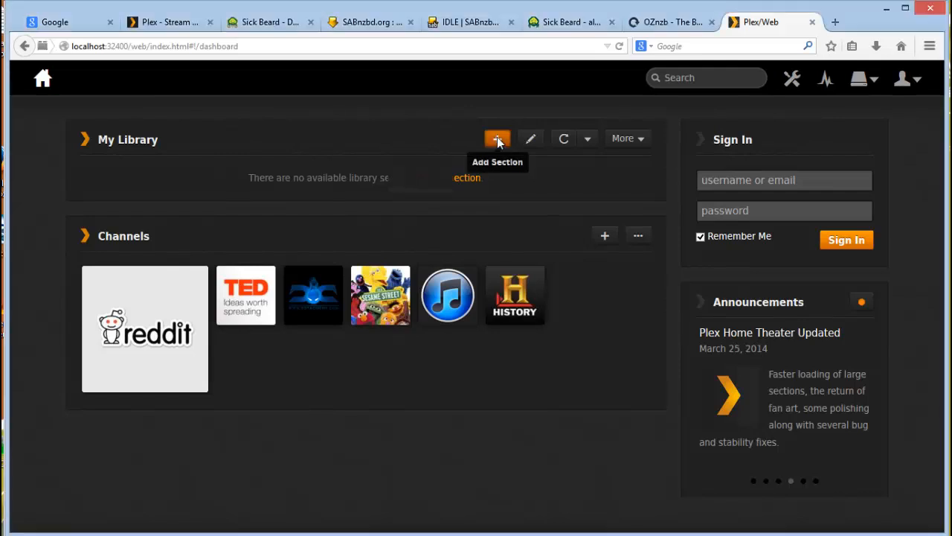
# Step: Add a TV Shows section on D:\shows using Plex Series Scanner and TheTVDB in English
pyautogui.click(497, 139)
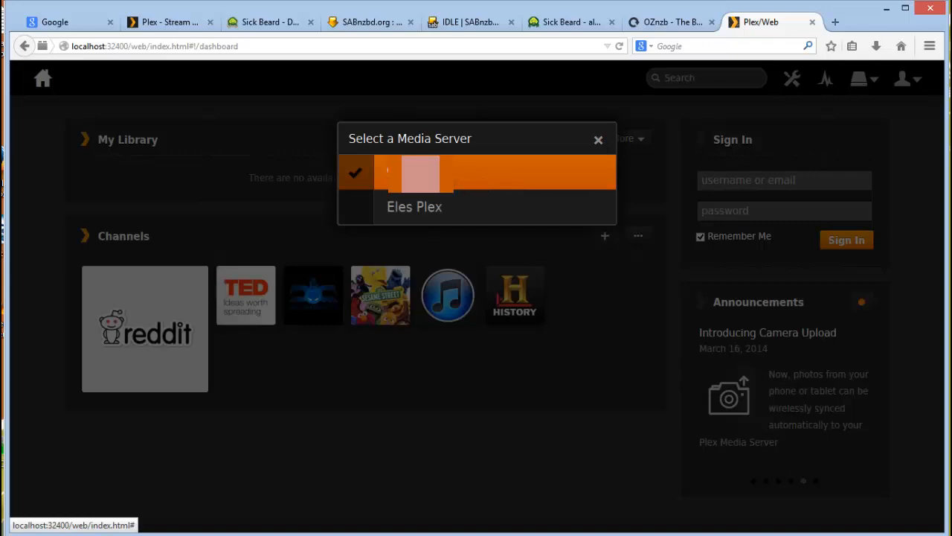
pyautogui.click(415, 206)
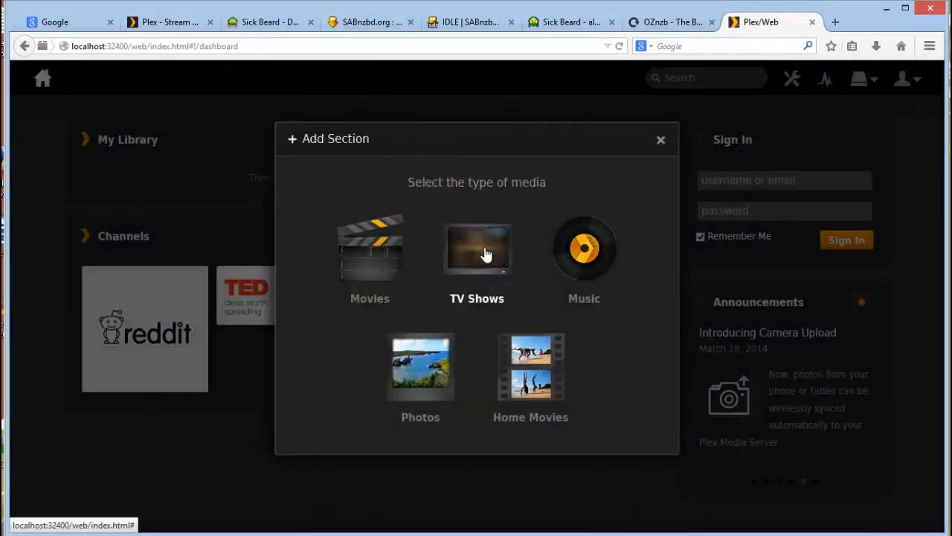
pyautogui.click(477, 250)
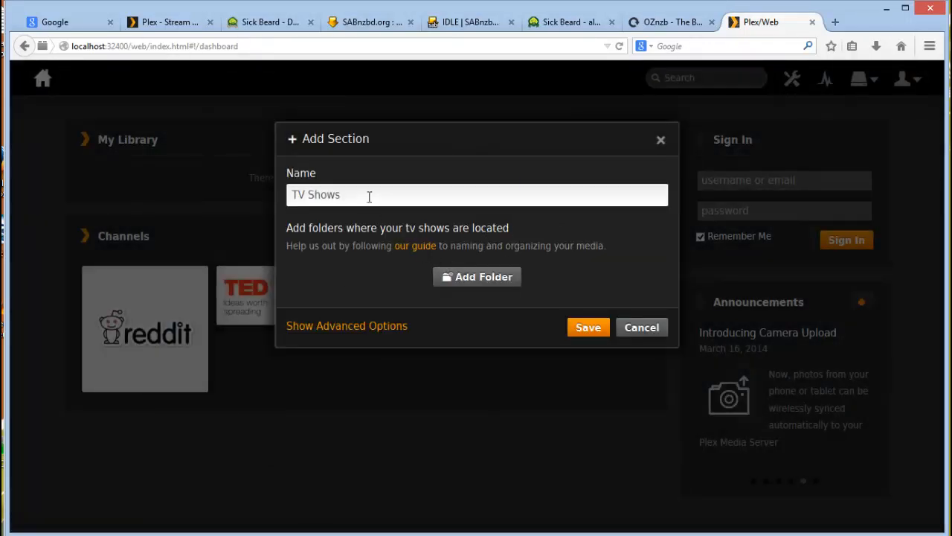
pyautogui.click(477, 276)
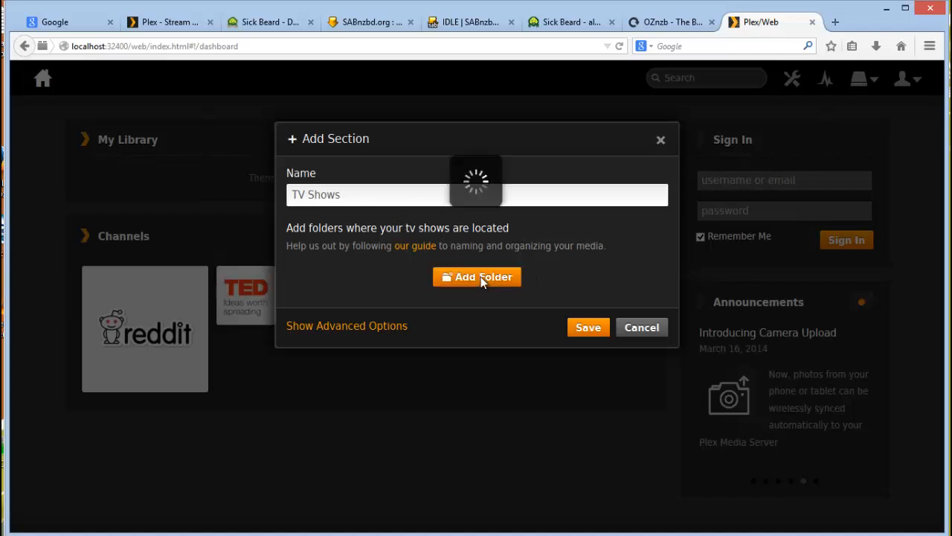
pyautogui.click(477, 277)
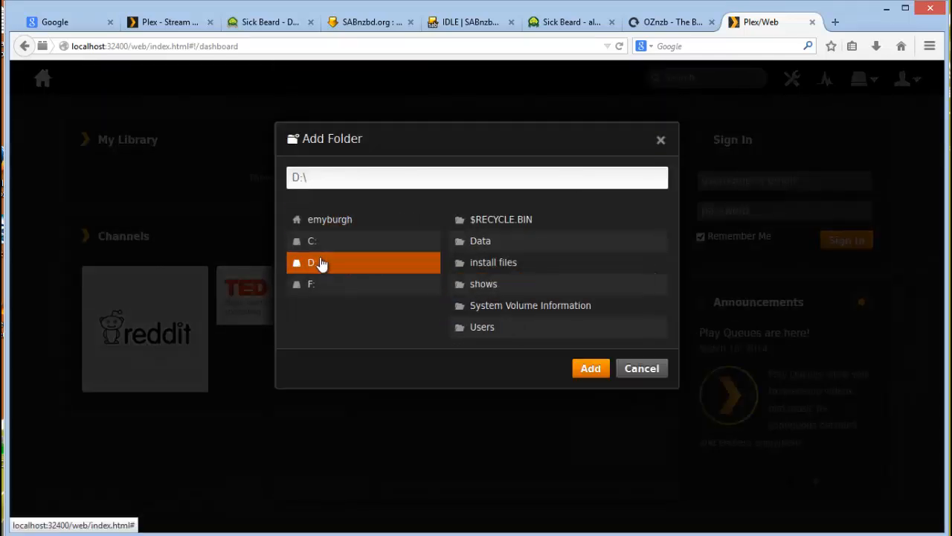
pyautogui.doubleClick(483, 283)
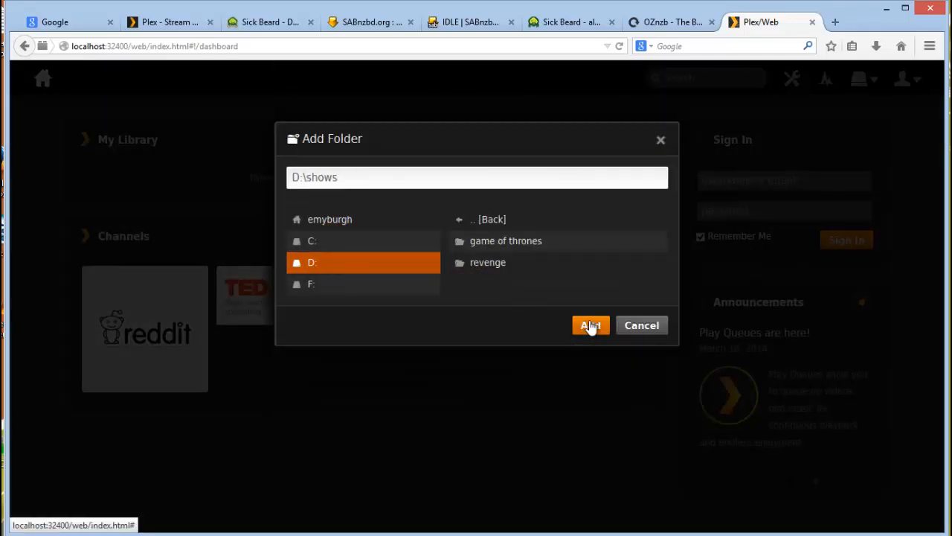
pyautogui.click(590, 325)
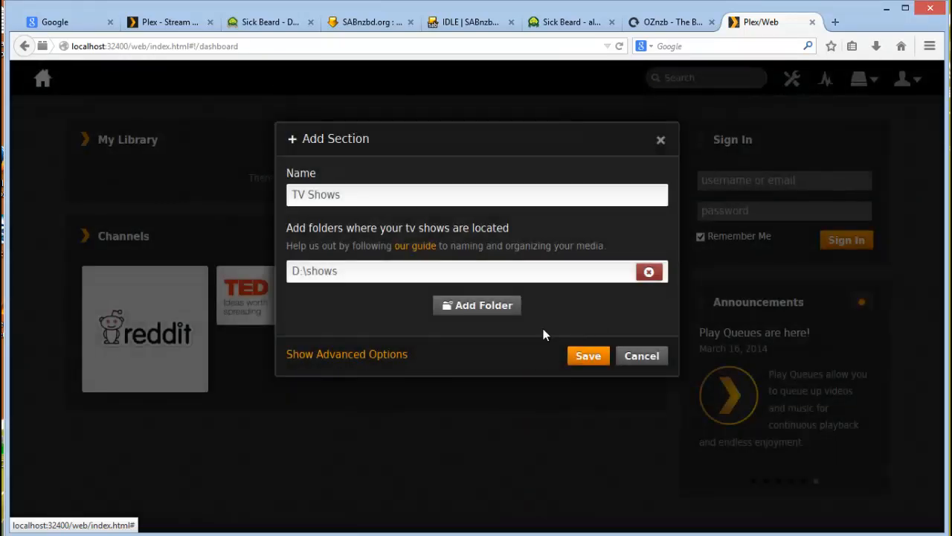
pyautogui.click(347, 353)
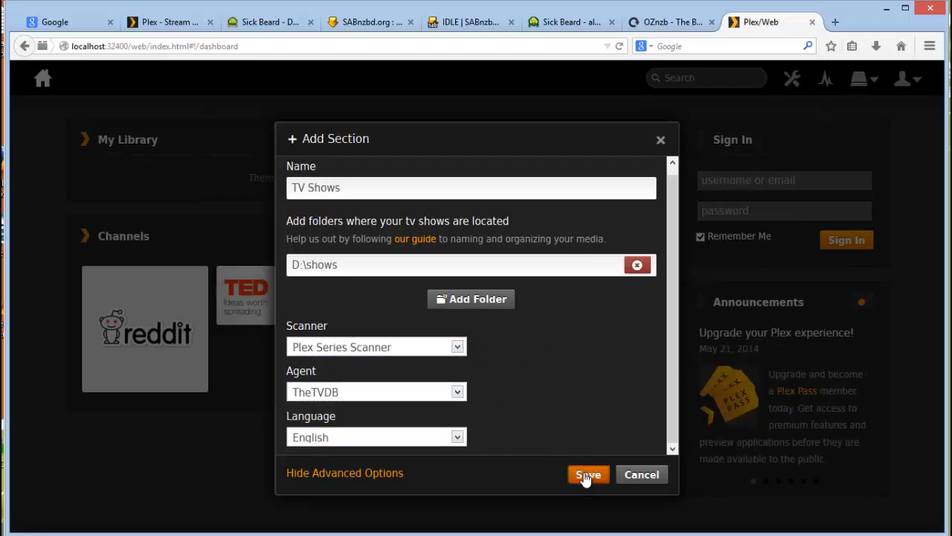
pyautogui.click(587, 475)
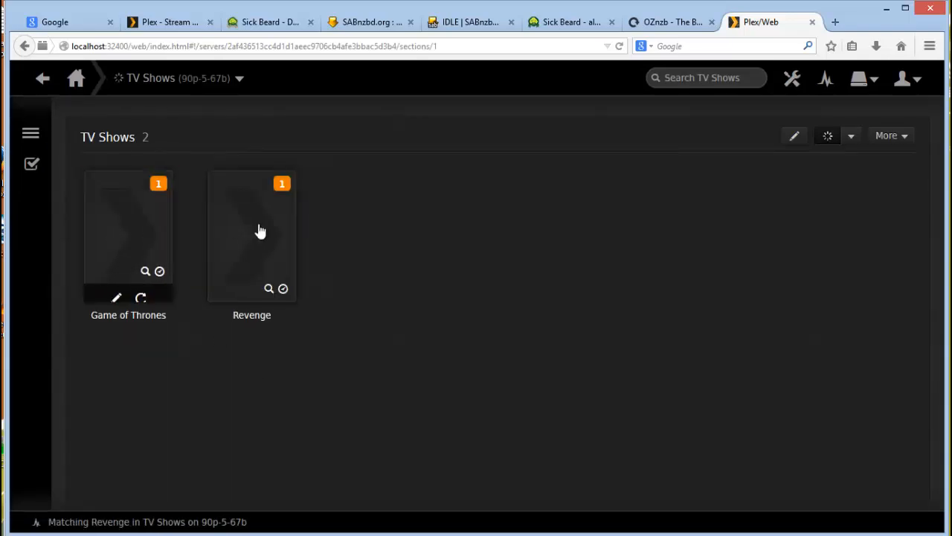
pyautogui.moveTo(417, 288)
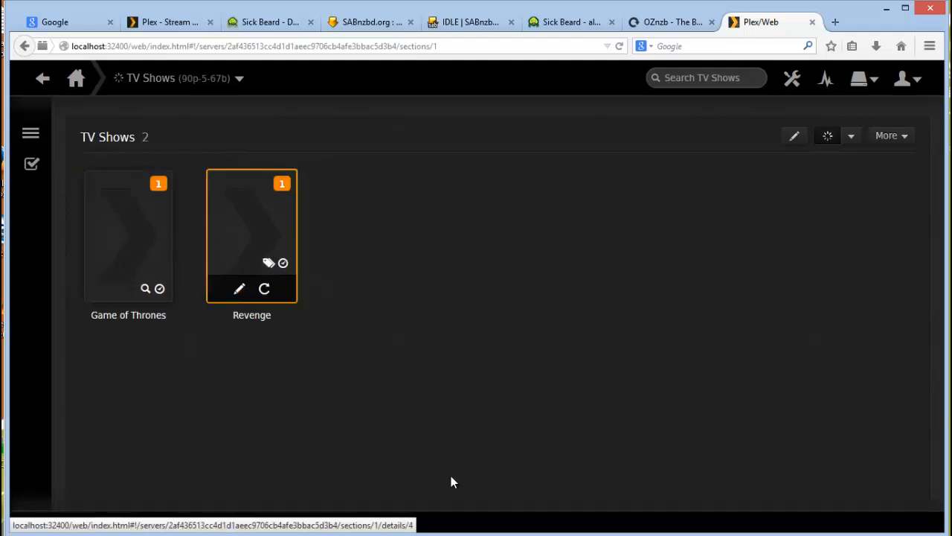
# Step: Refresh the TV Shows library and check Notifications until Game of Thrones and Revenge get posters
pyautogui.click(263, 288)
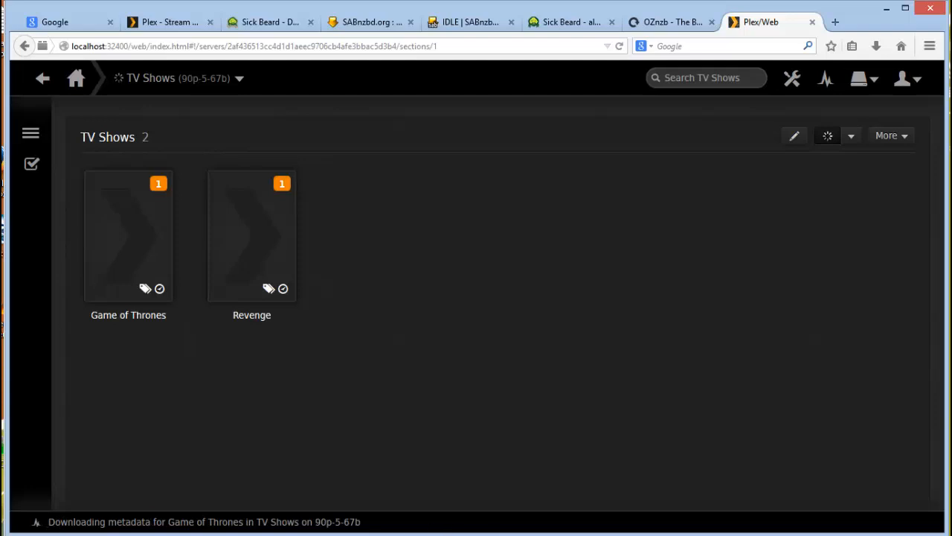
pyautogui.moveTo(434, 444)
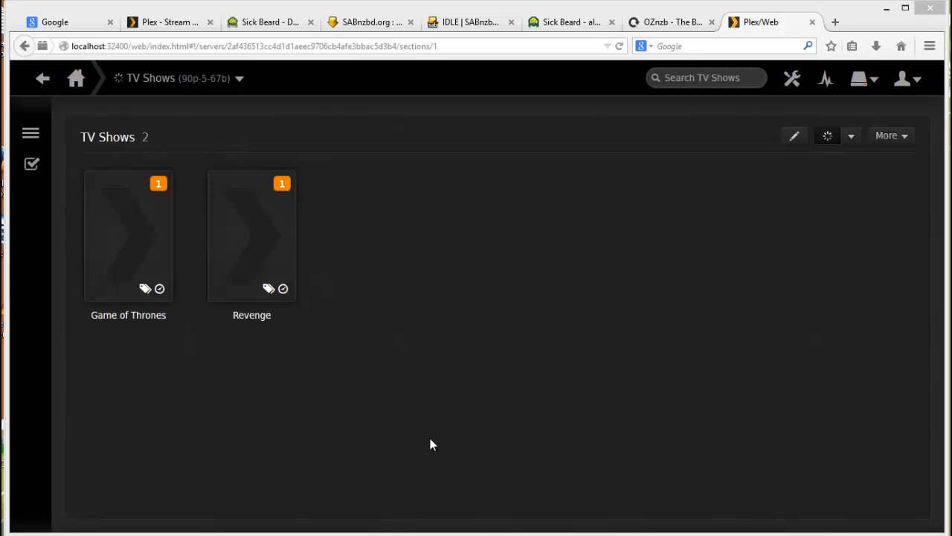
pyautogui.click(827, 135)
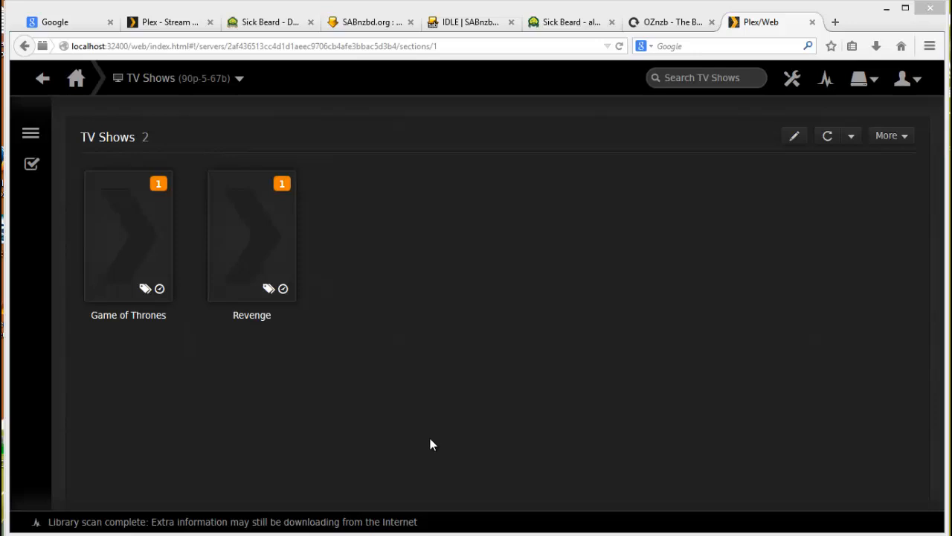
pyautogui.moveTo(437, 436)
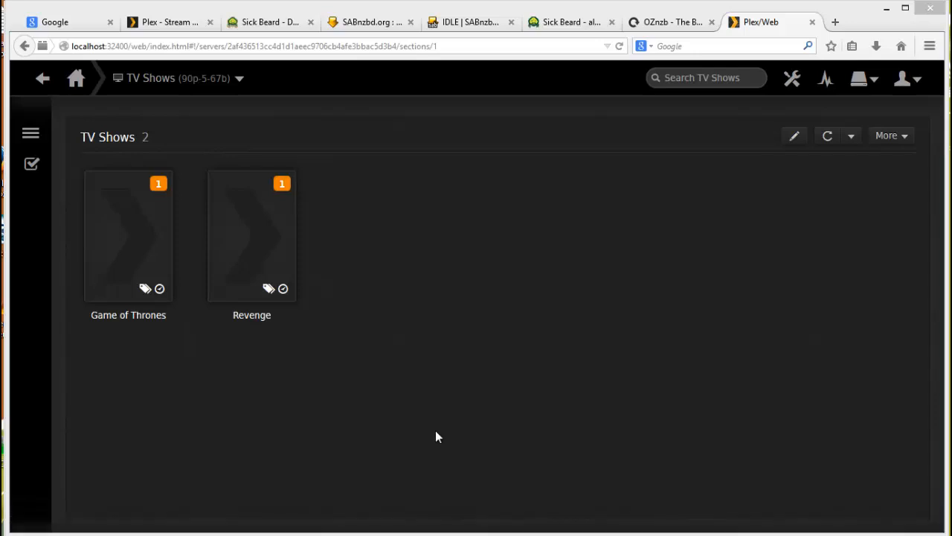
pyautogui.moveTo(540, 482)
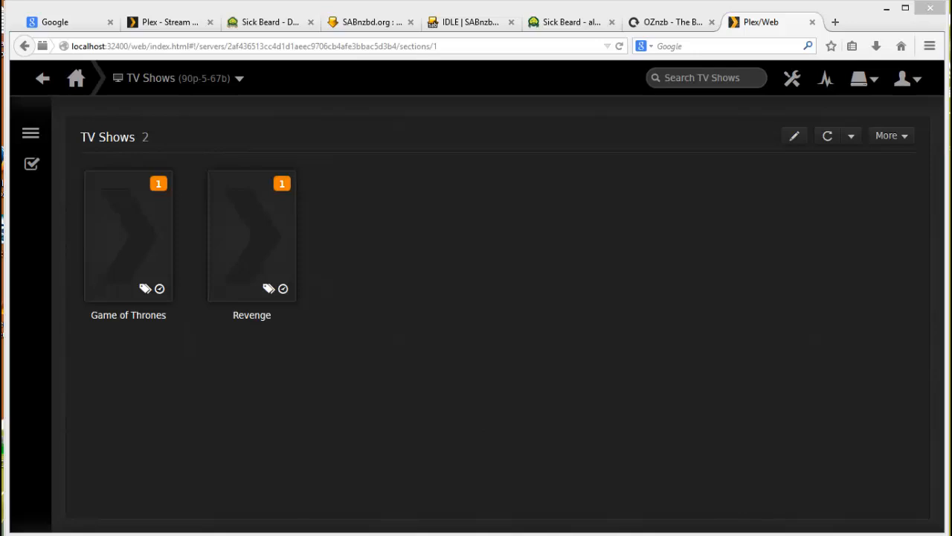
pyautogui.click(827, 136)
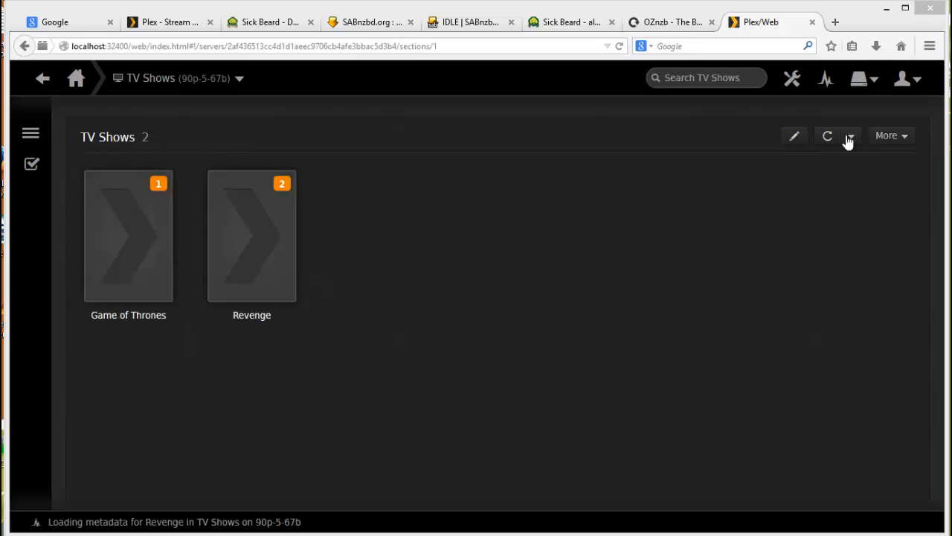
pyautogui.click(825, 78)
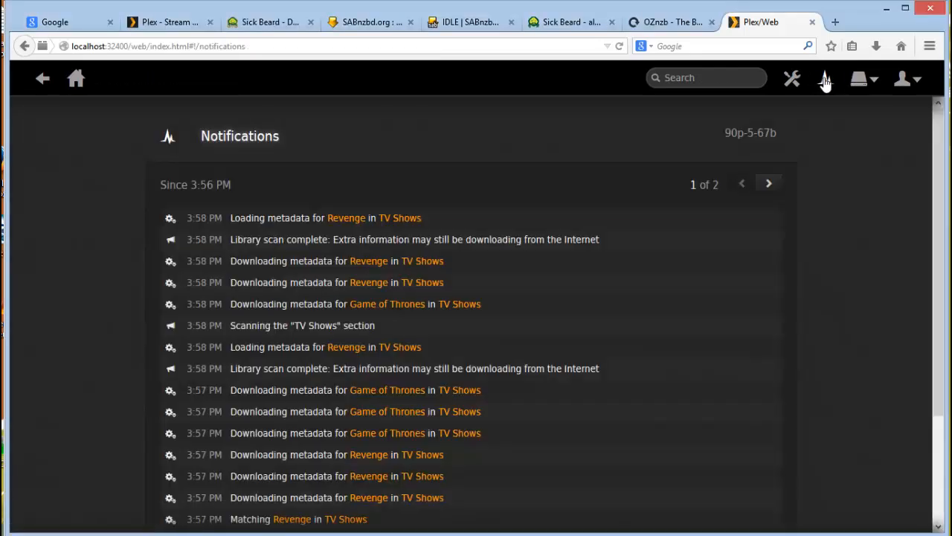
pyautogui.scroll(-3)
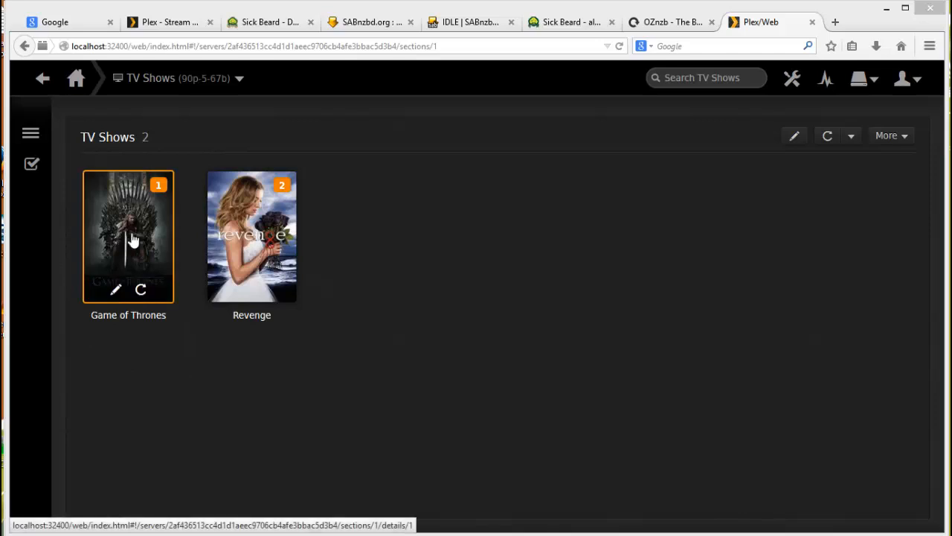
pyautogui.moveTo(131, 227)
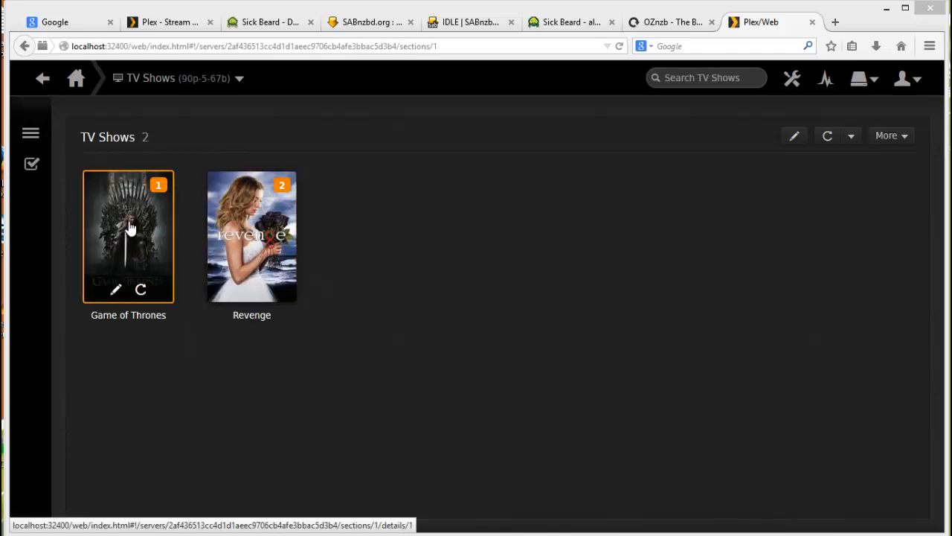
# Step: Open Game of Thrones Season 4 and change its poster to the blue Fourth Season artwork
pyautogui.click(128, 235)
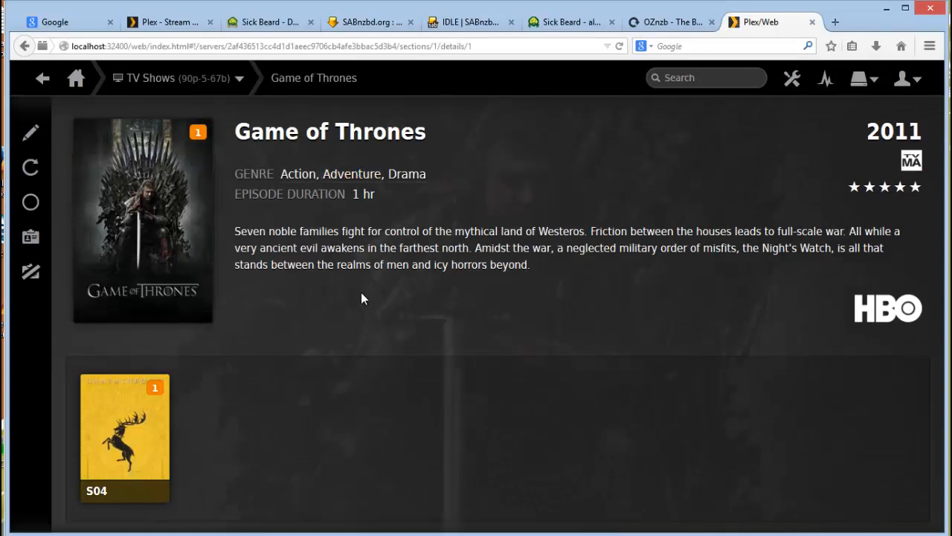
pyautogui.moveTo(119, 409)
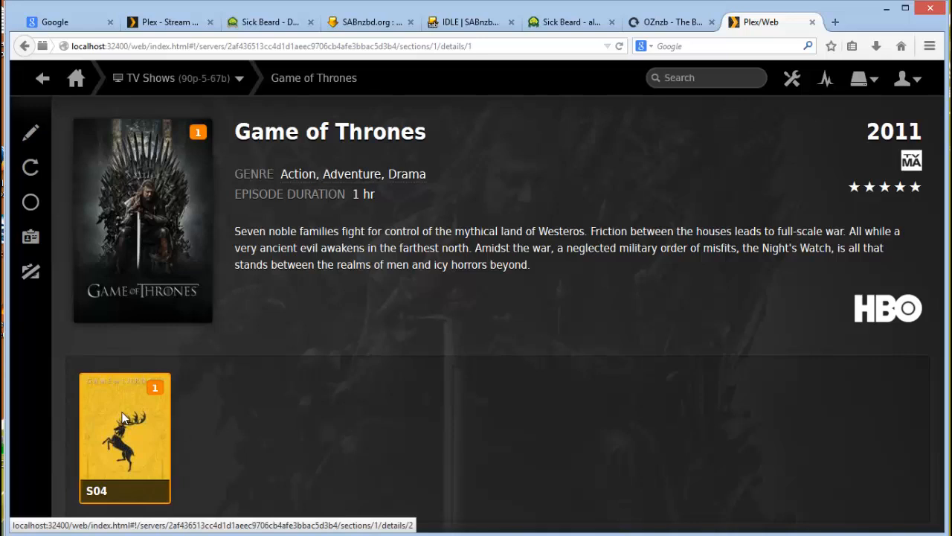
pyautogui.click(125, 436)
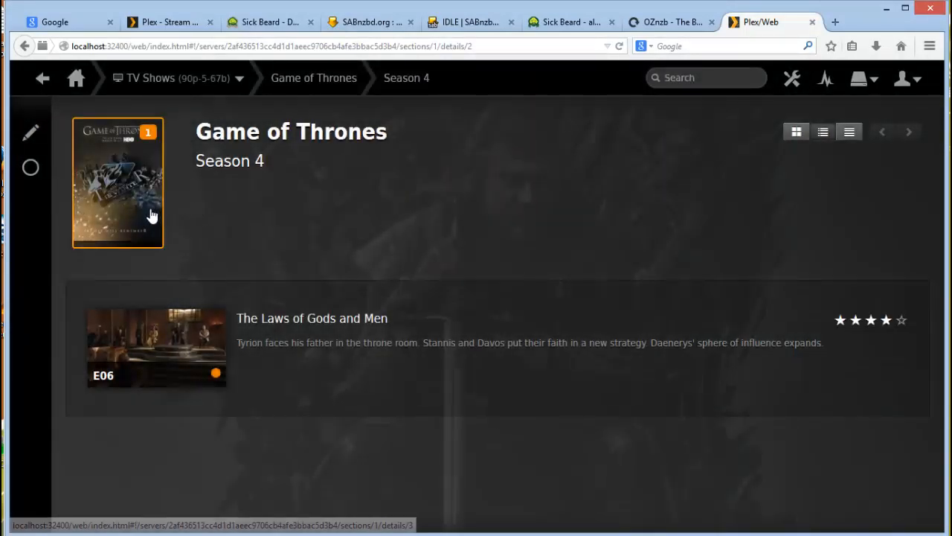
pyautogui.click(31, 131)
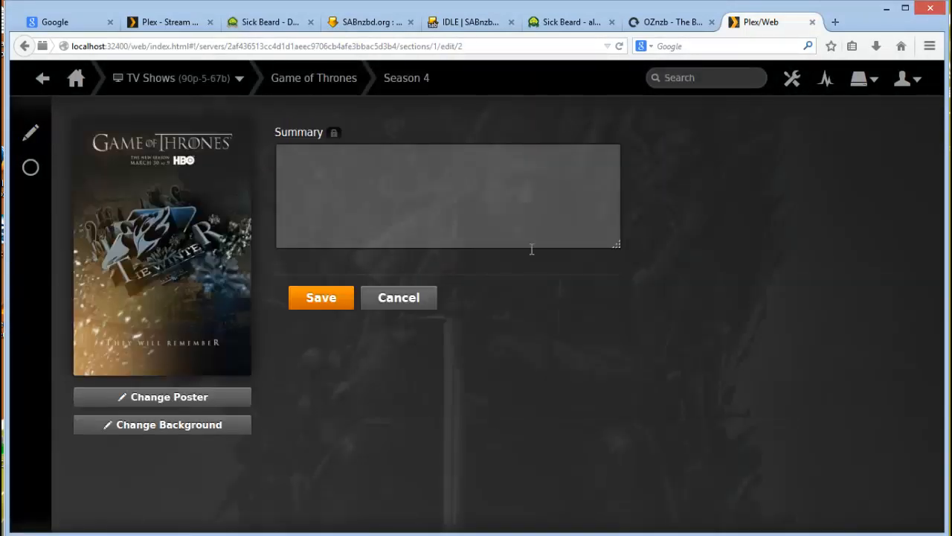
pyautogui.click(162, 396)
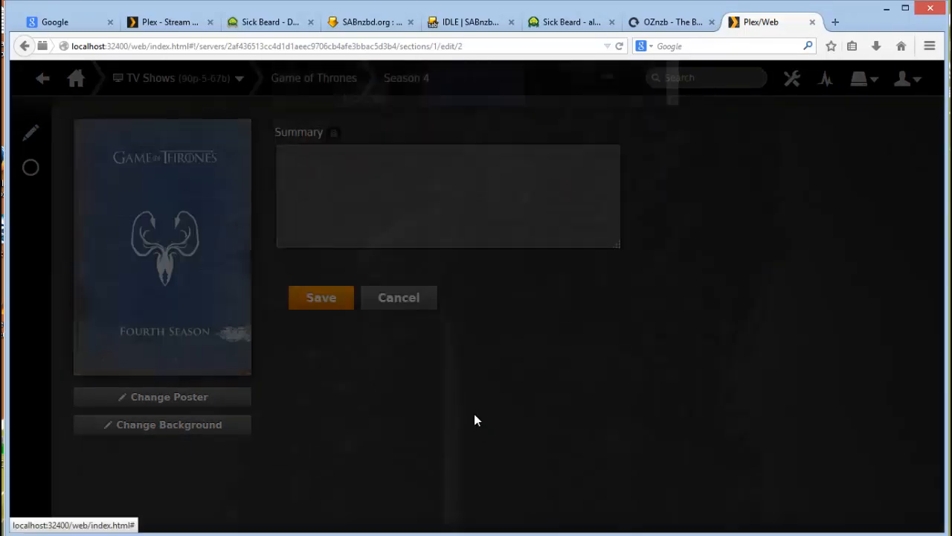
pyautogui.click(398, 297)
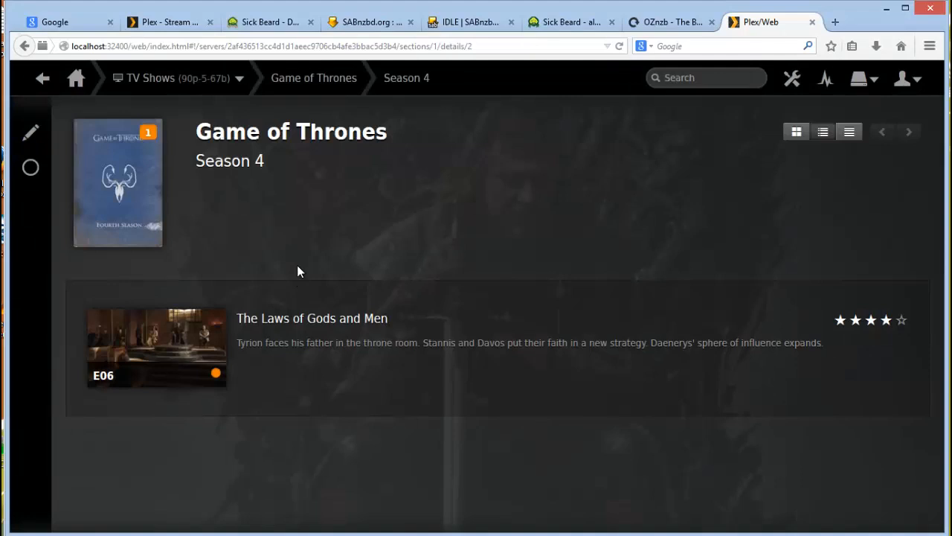
pyautogui.moveTo(808, 352)
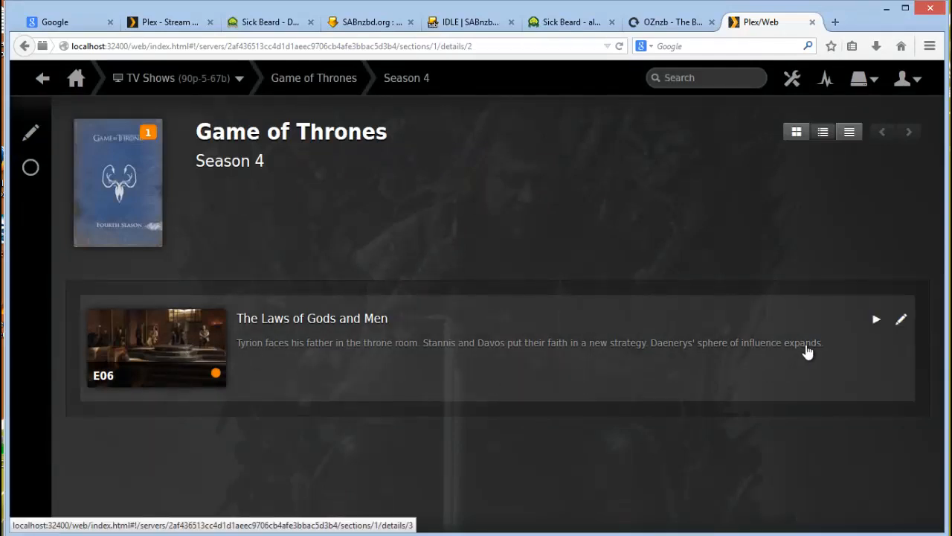
pyautogui.moveTo(878, 339)
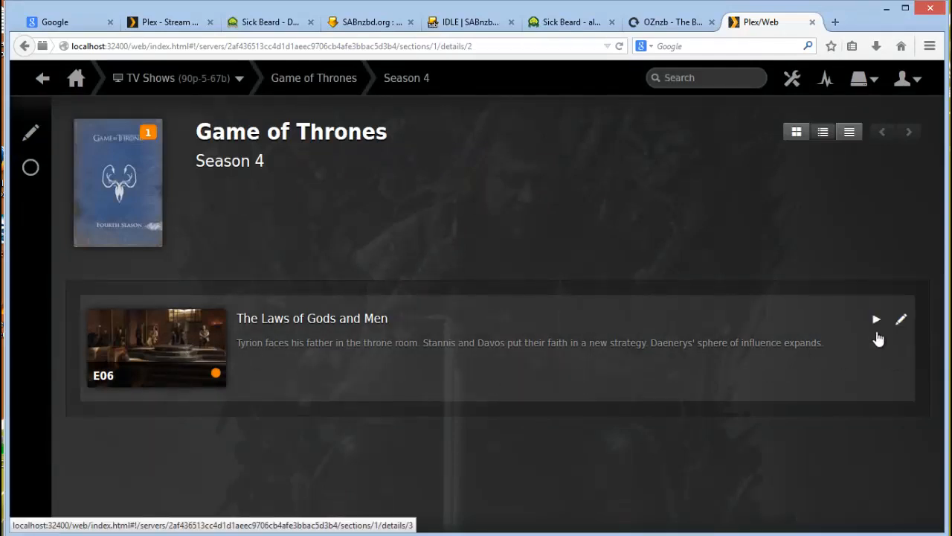
pyautogui.moveTo(878, 326)
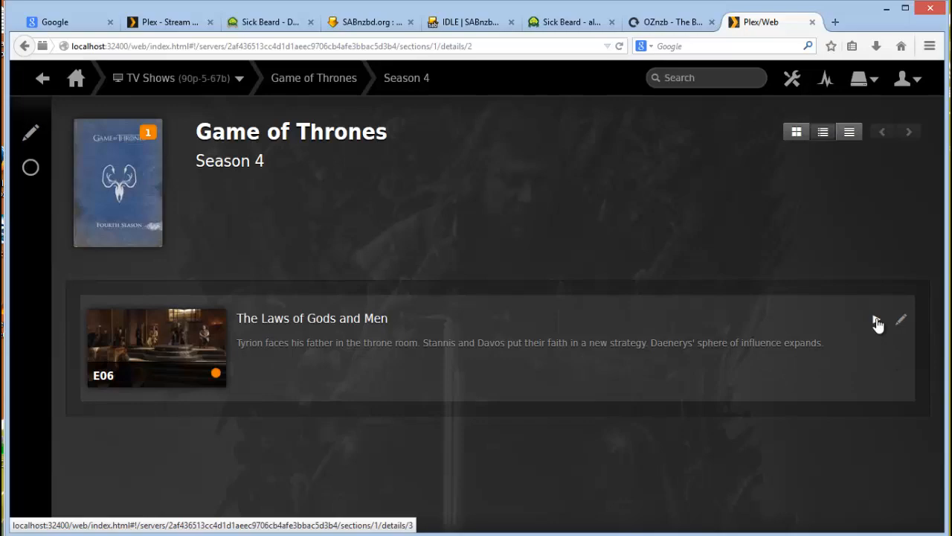
# Step: Briefly play E06 'The Laws of Gods and Men', then go back to Game of Thrones
pyautogui.click(156, 347)
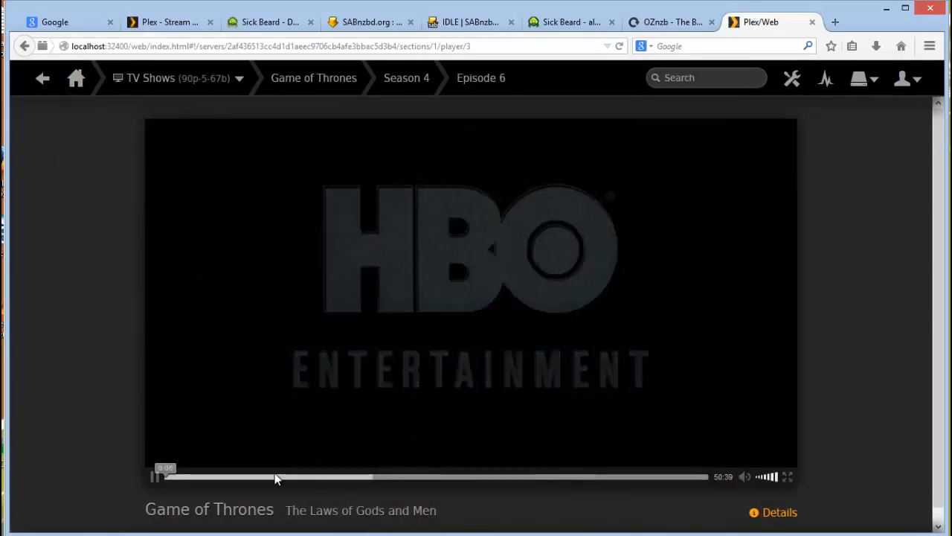
pyautogui.moveTo(43, 78)
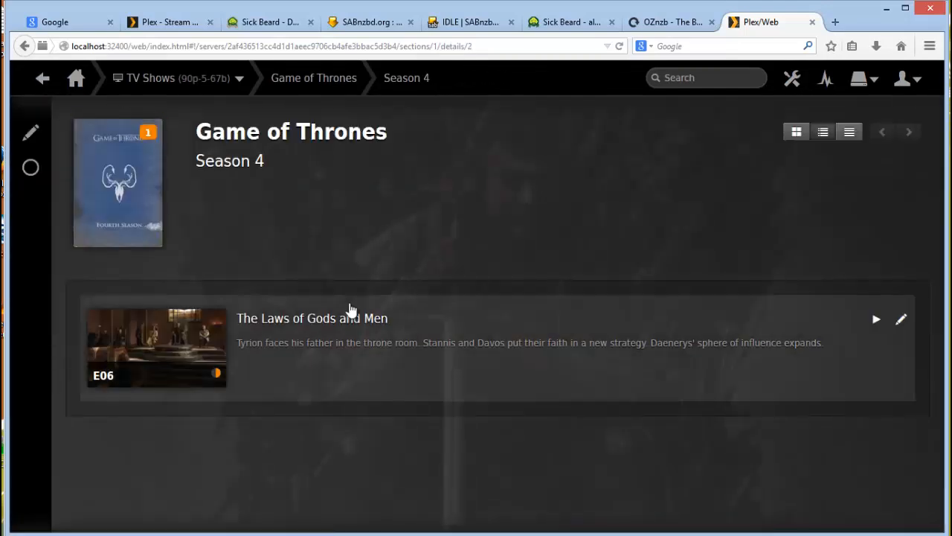
pyautogui.moveTo(352, 309)
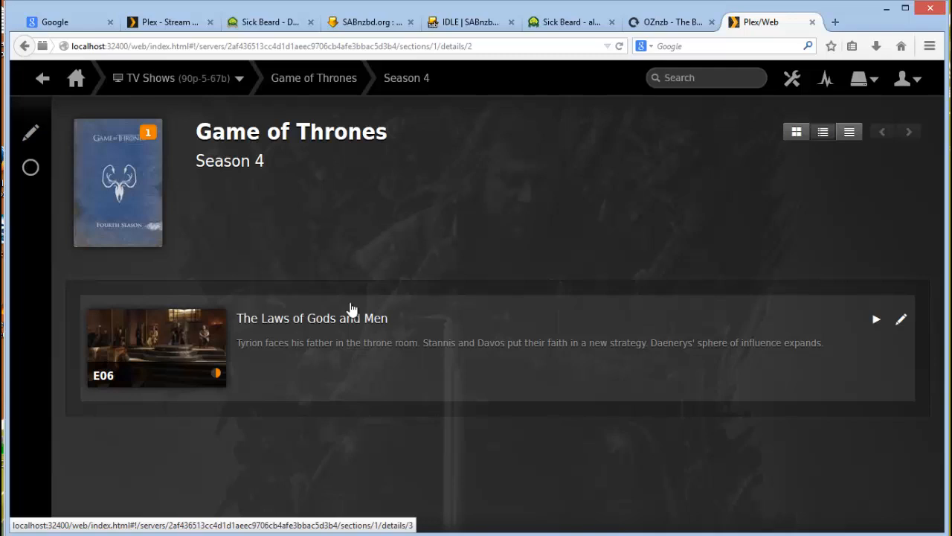
pyautogui.moveTo(268, 207)
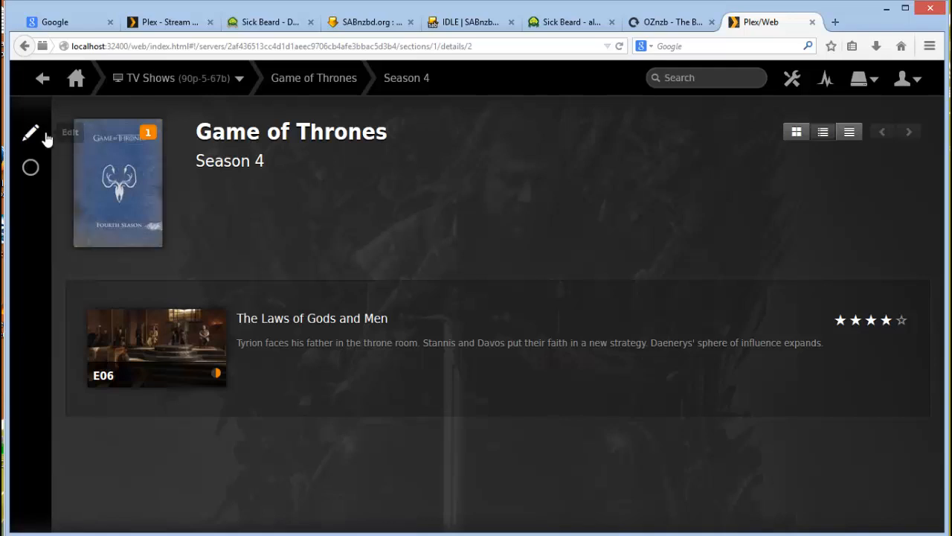
pyautogui.click(43, 78)
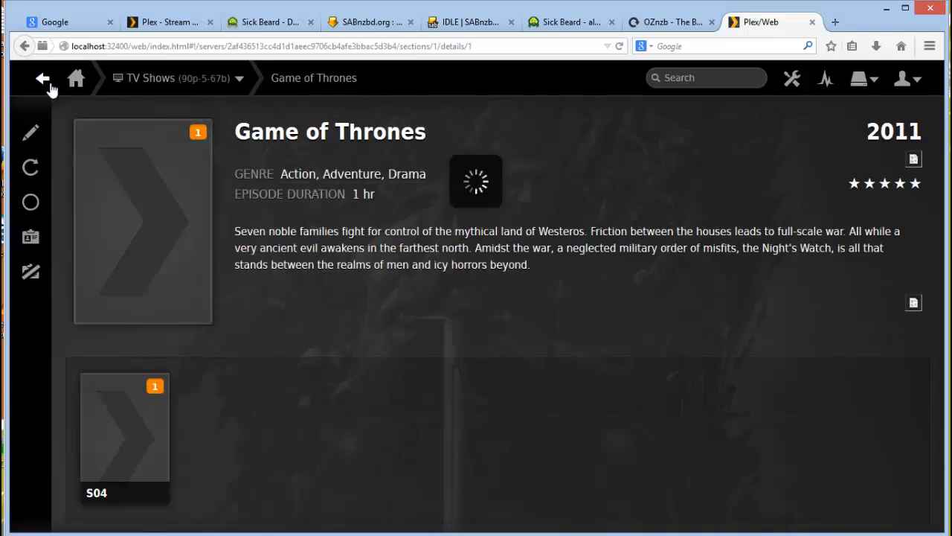
pyautogui.moveTo(75, 79)
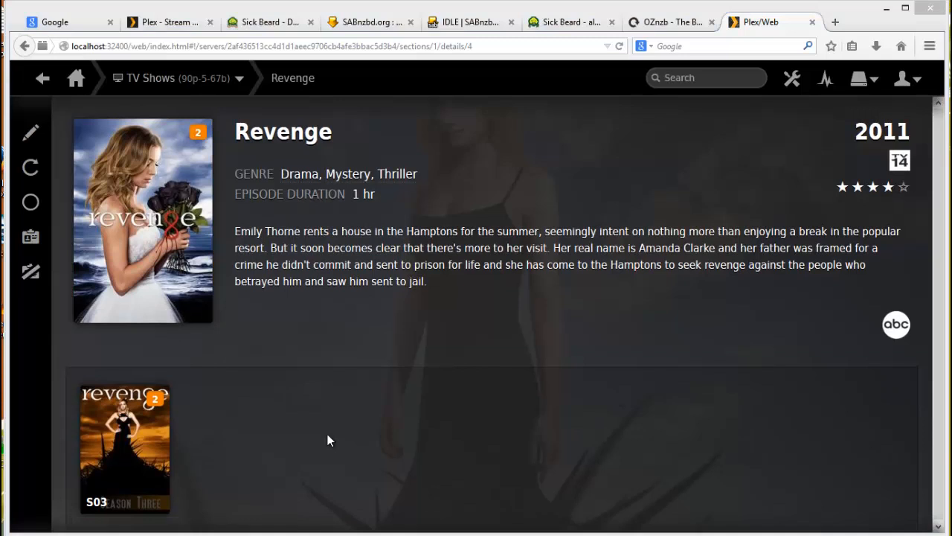
pyautogui.moveTo(430, 439)
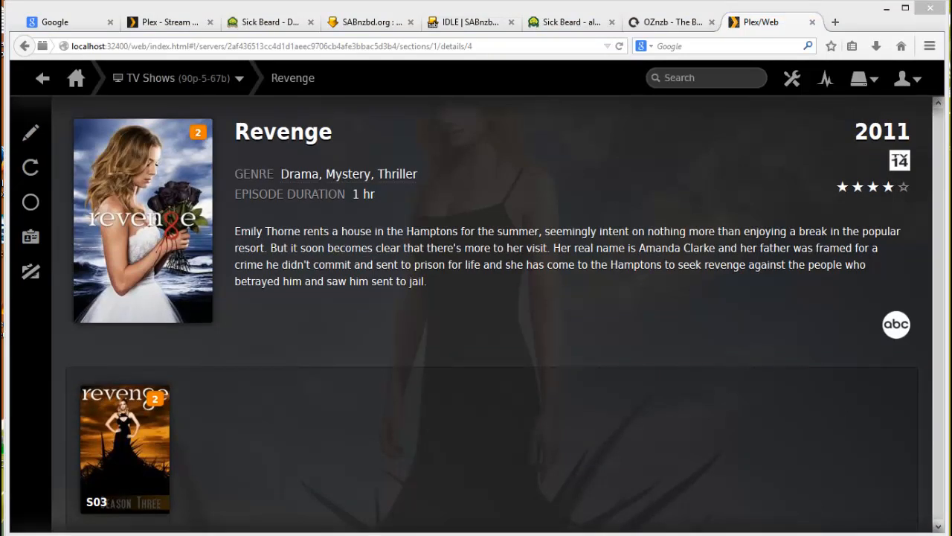
pyautogui.moveTo(753, 217)
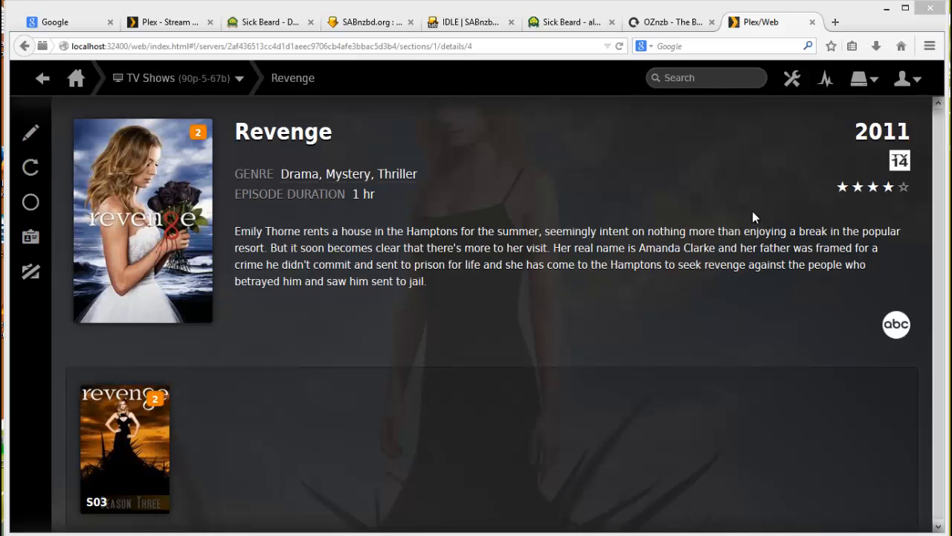
# Step: On the Revenge show page, open the server list showing 90p-5-67b and Eles Plex
pyautogui.click(860, 78)
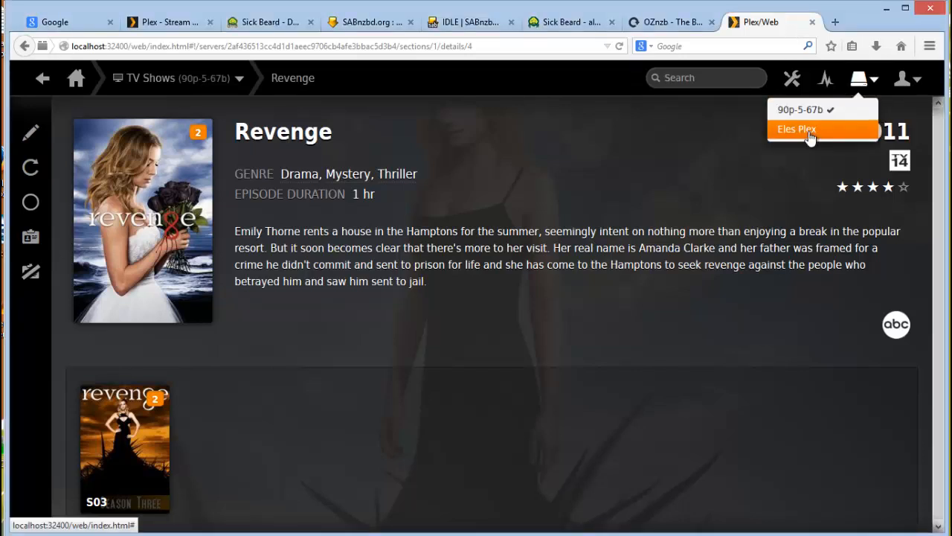
pyautogui.moveTo(807, 132)
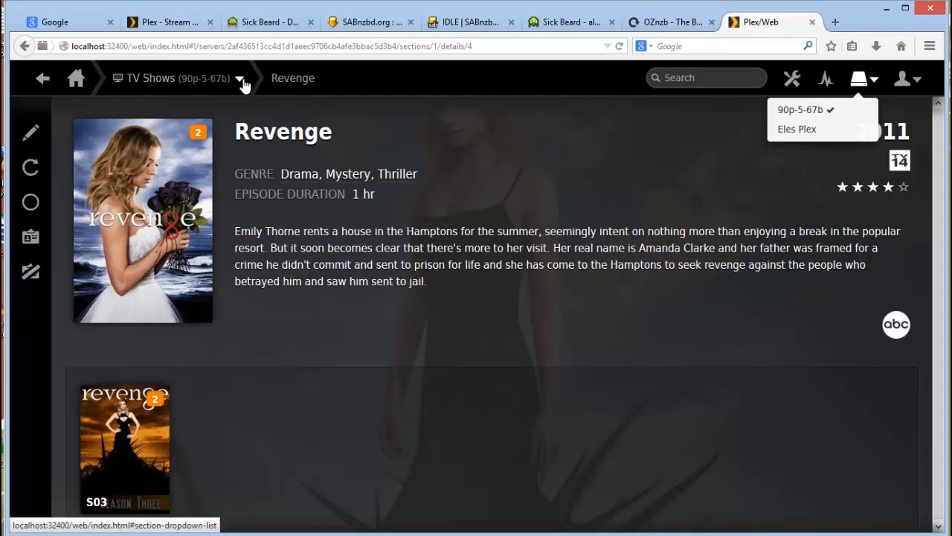
pyautogui.moveTo(75, 78)
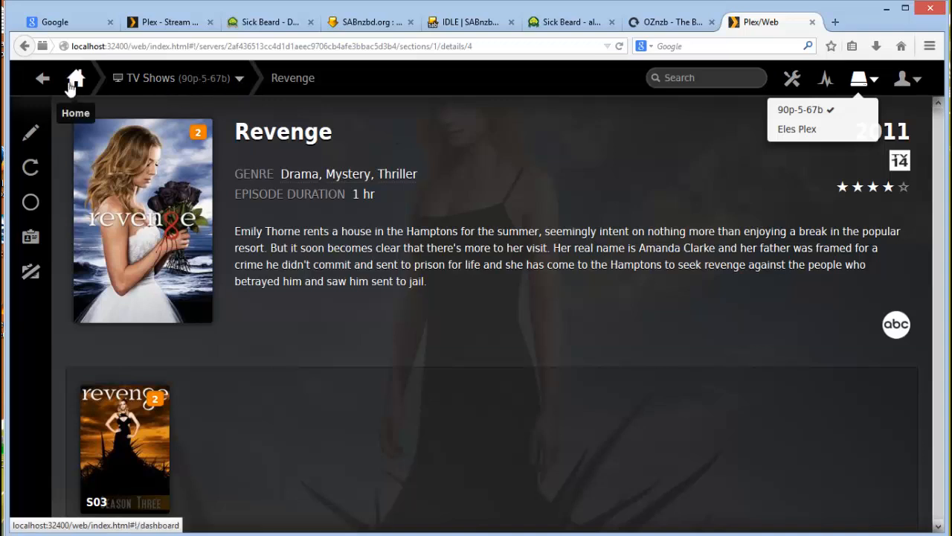
# Step: Browse the Eles Plex Movies library of 526 movies
pyautogui.click(75, 79)
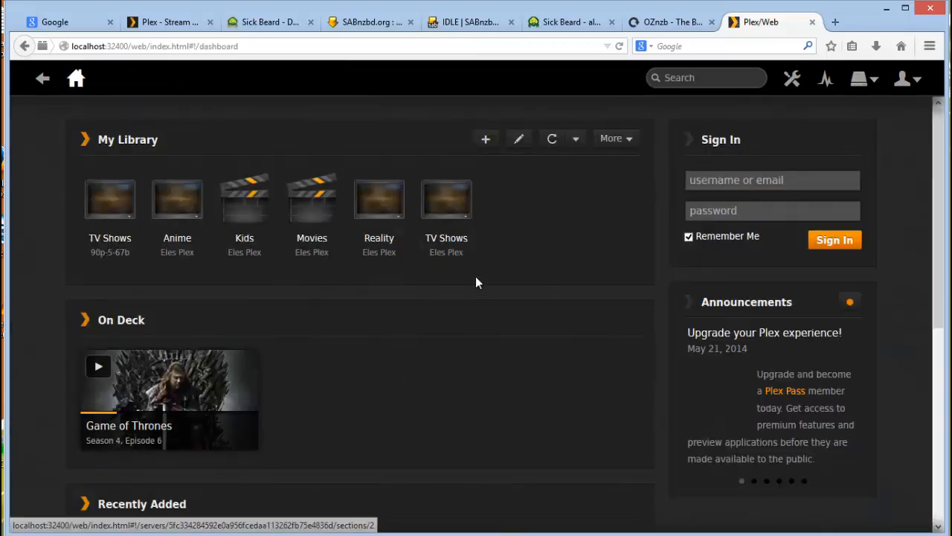
pyautogui.moveTo(109, 199)
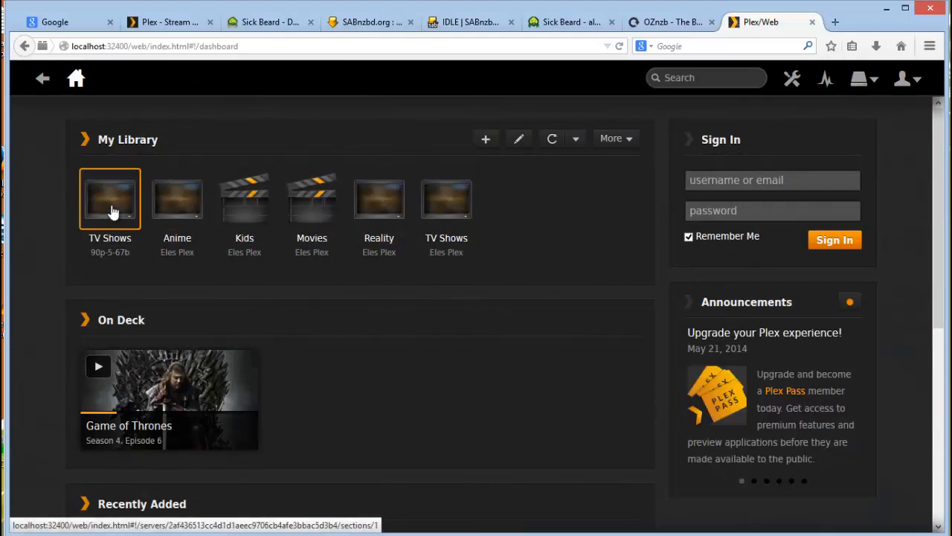
pyautogui.click(312, 198)
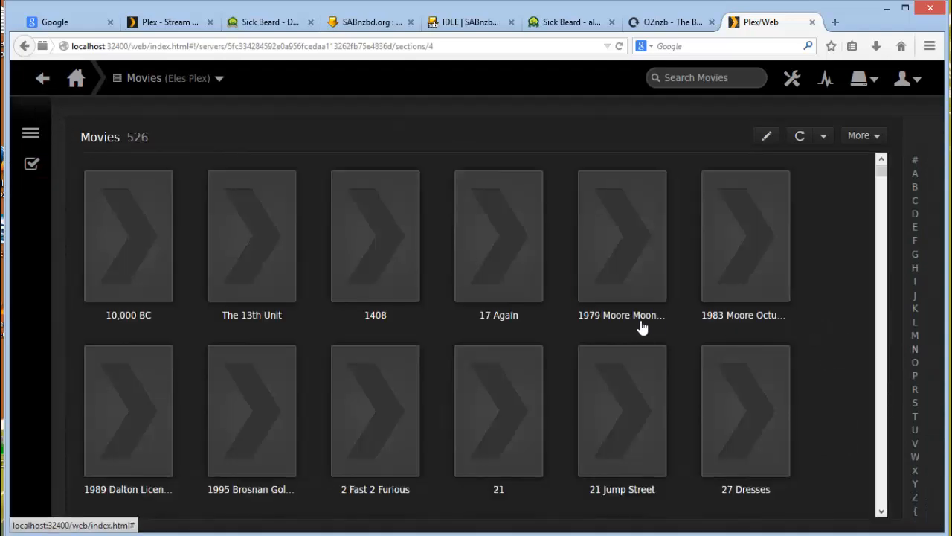
pyautogui.scroll(-3)
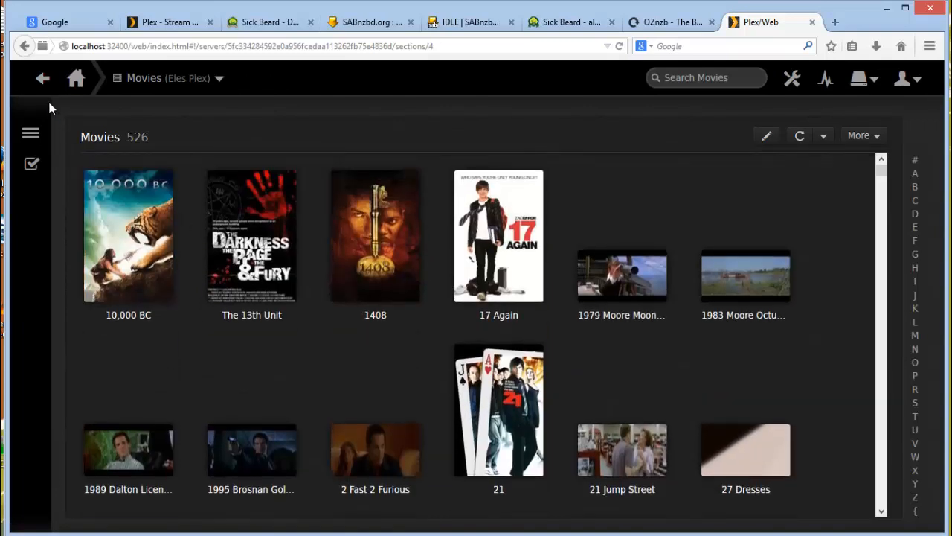
# Step: Open the Eles Plex TV Shows library, scroll its 84 shows, and view its extra options
pyautogui.click(75, 78)
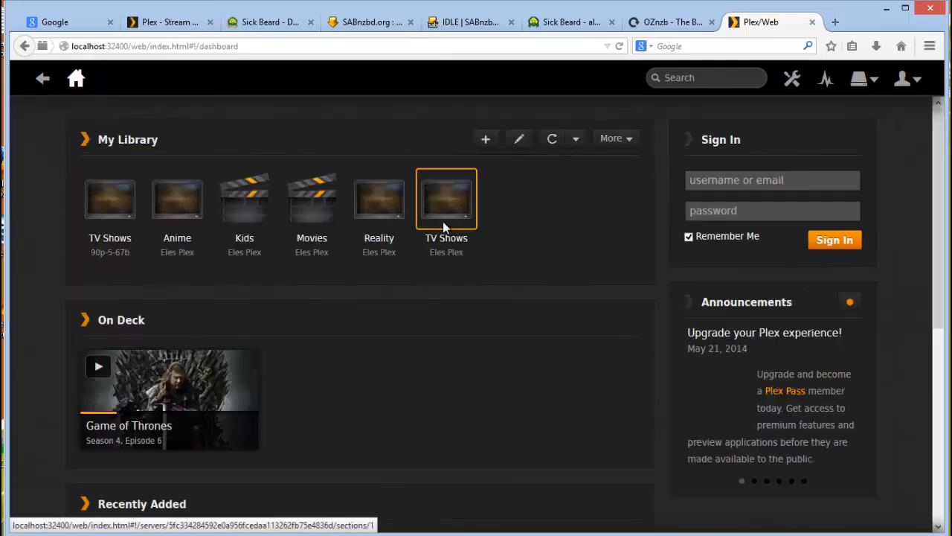
pyautogui.click(447, 198)
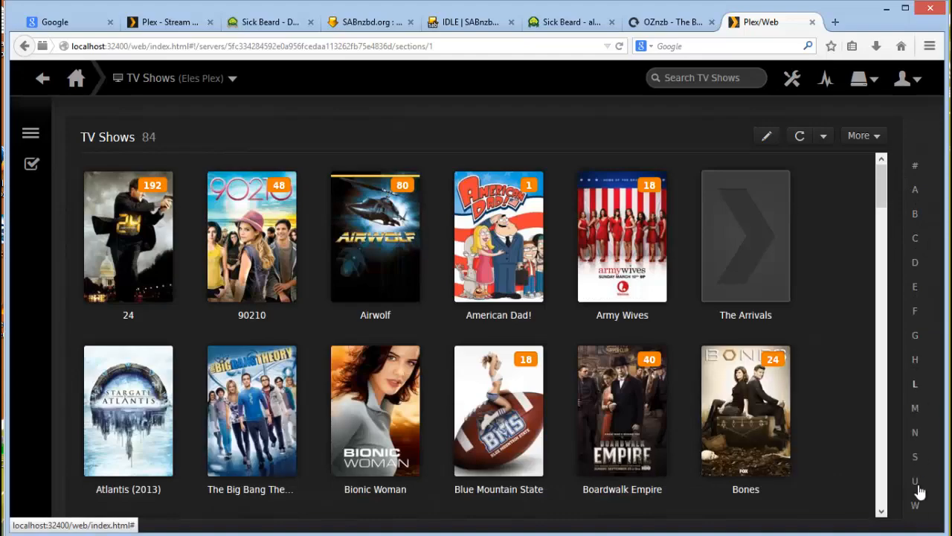
pyautogui.scroll(-3)
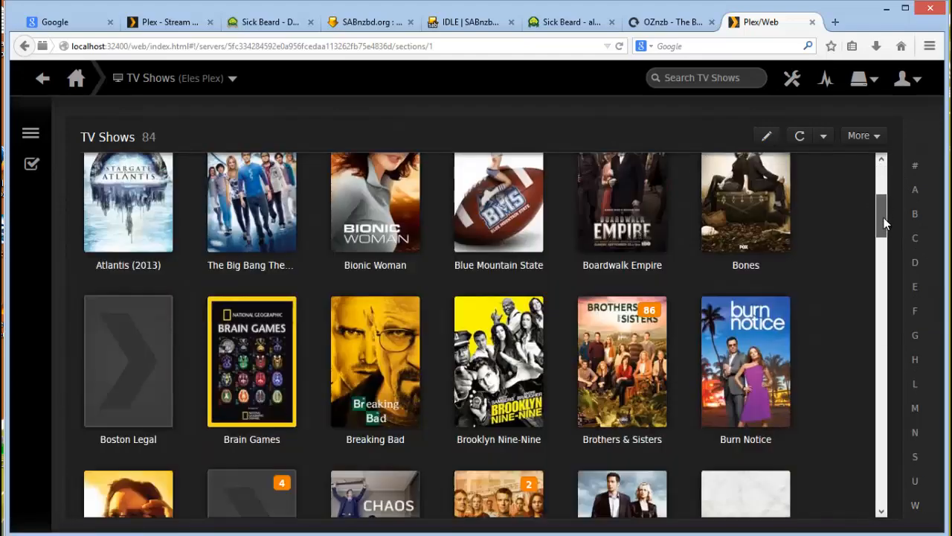
pyautogui.scroll(-3)
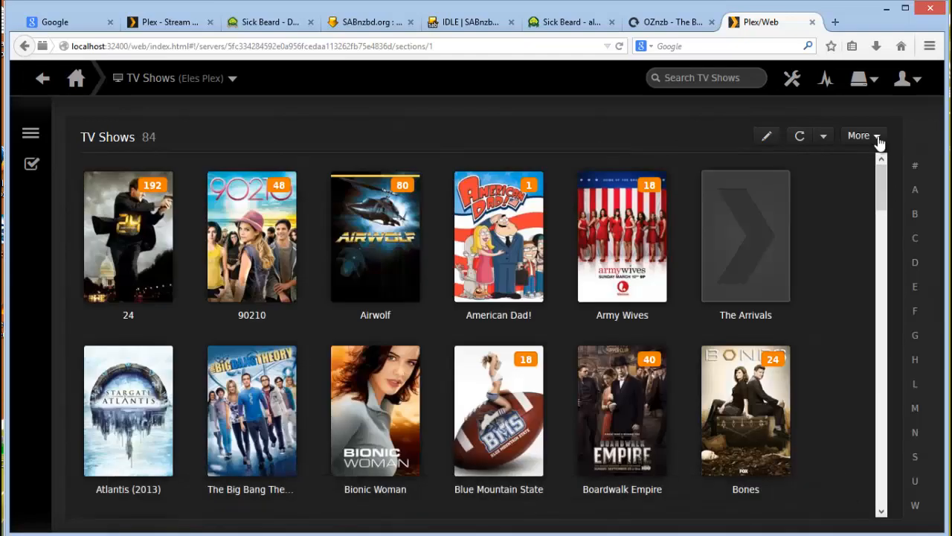
pyautogui.click(859, 134)
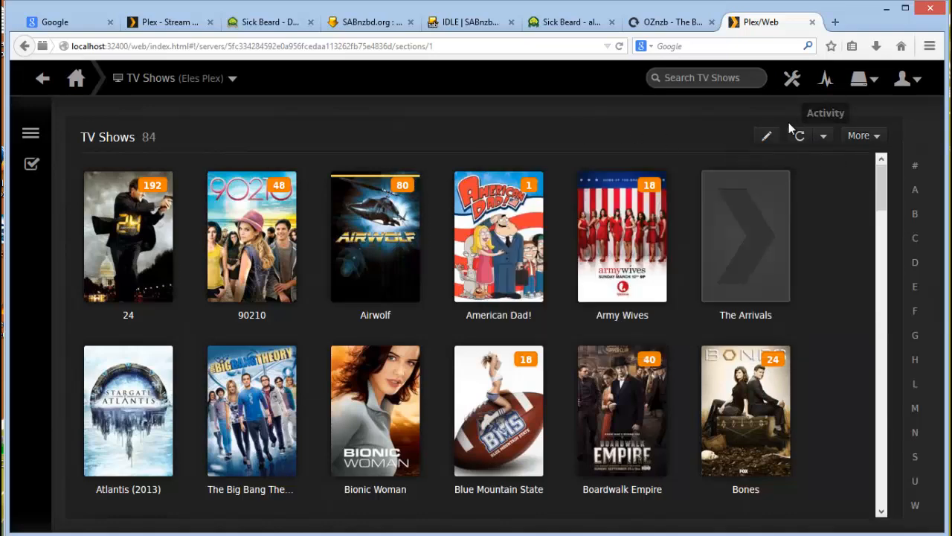
pyautogui.click(766, 135)
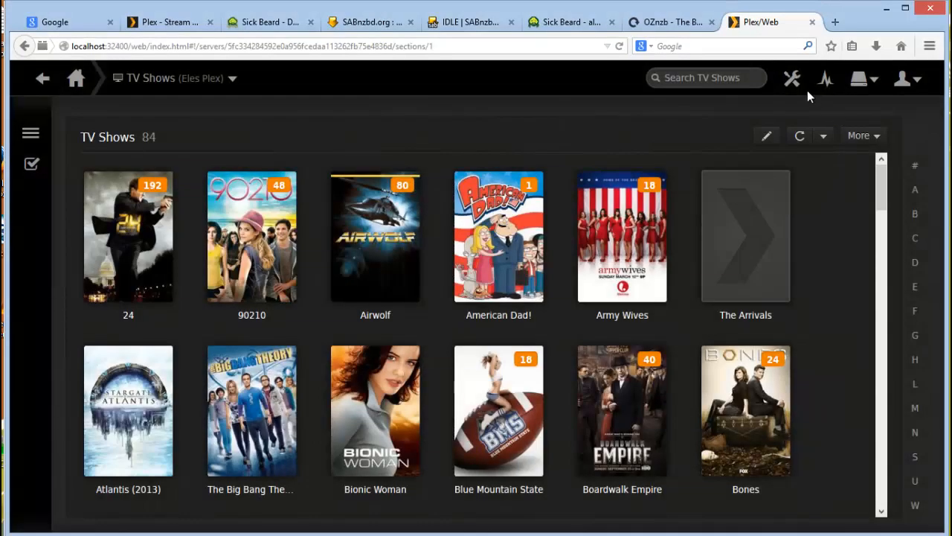
pyautogui.click(791, 78)
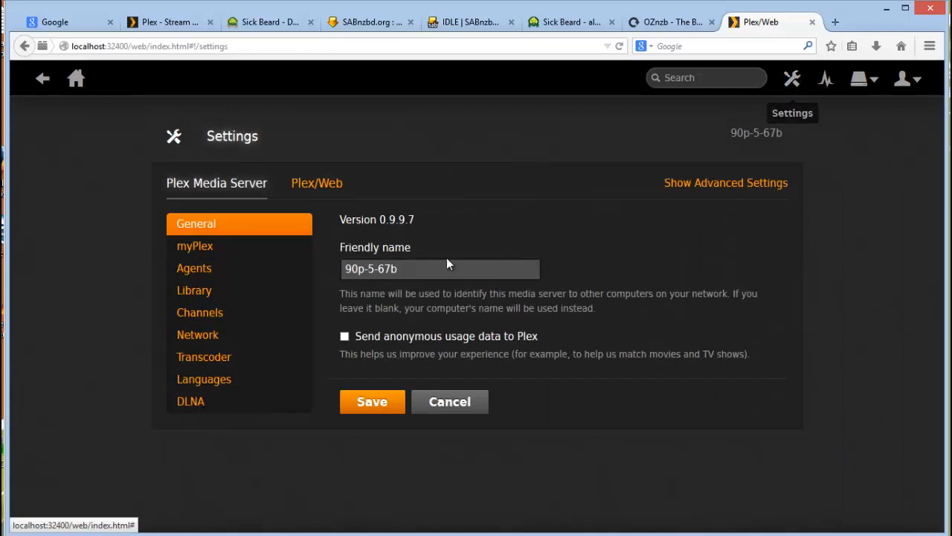
pyautogui.moveTo(482, 389)
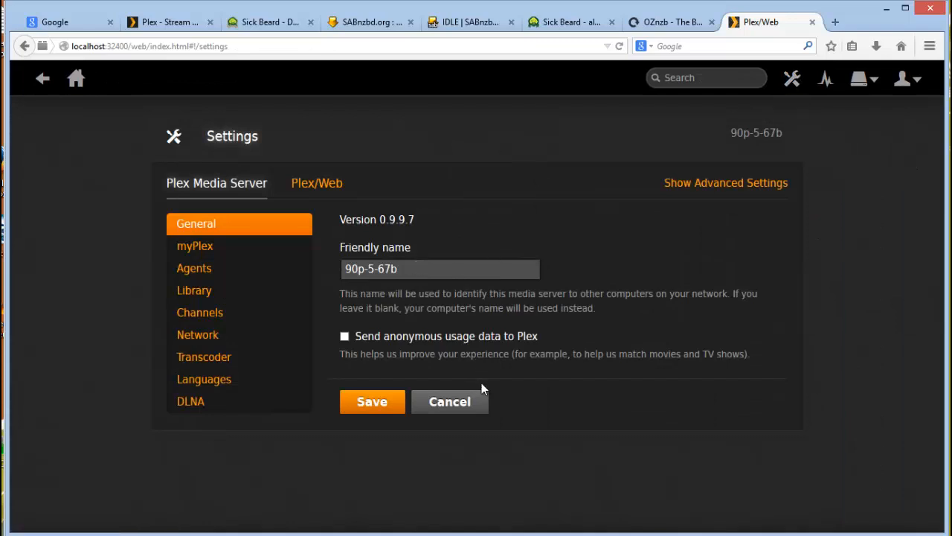
pyautogui.click(317, 182)
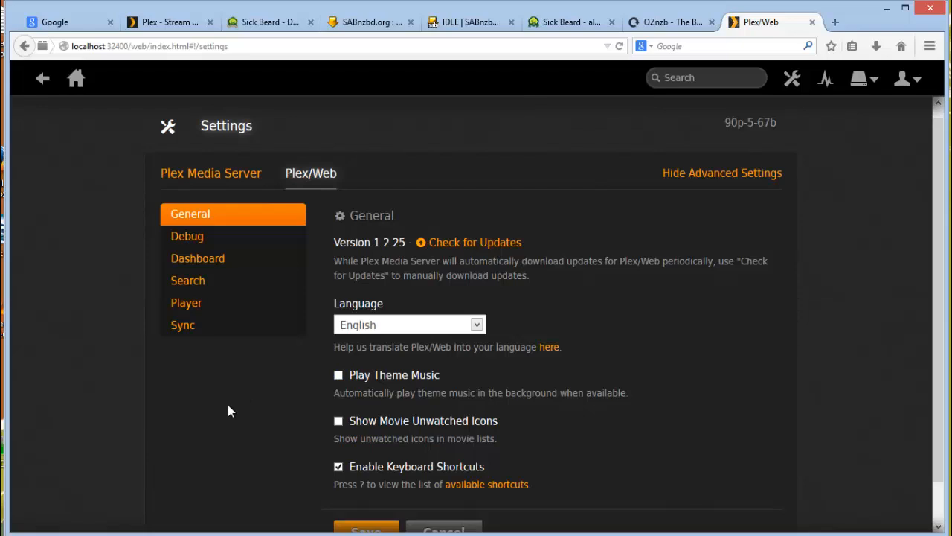
pyautogui.scroll(-3)
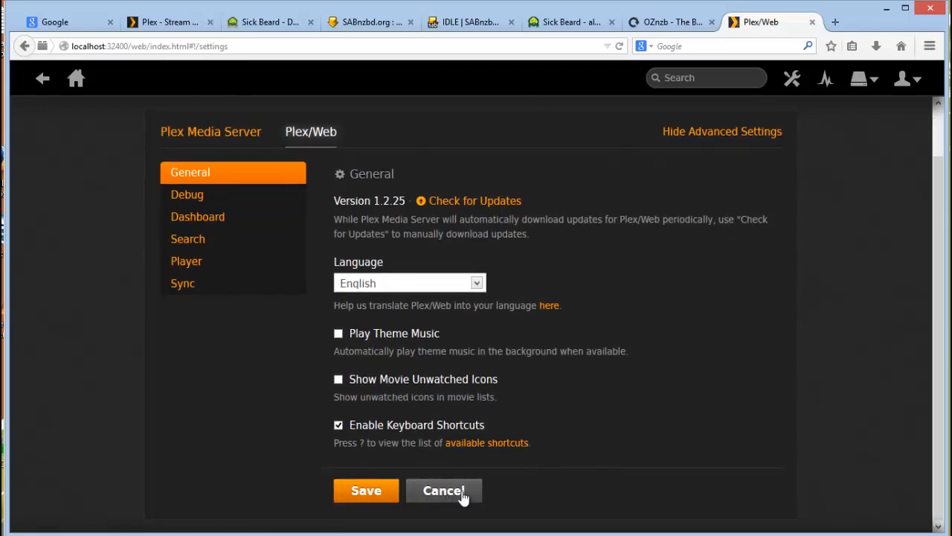
pyautogui.click(445, 490)
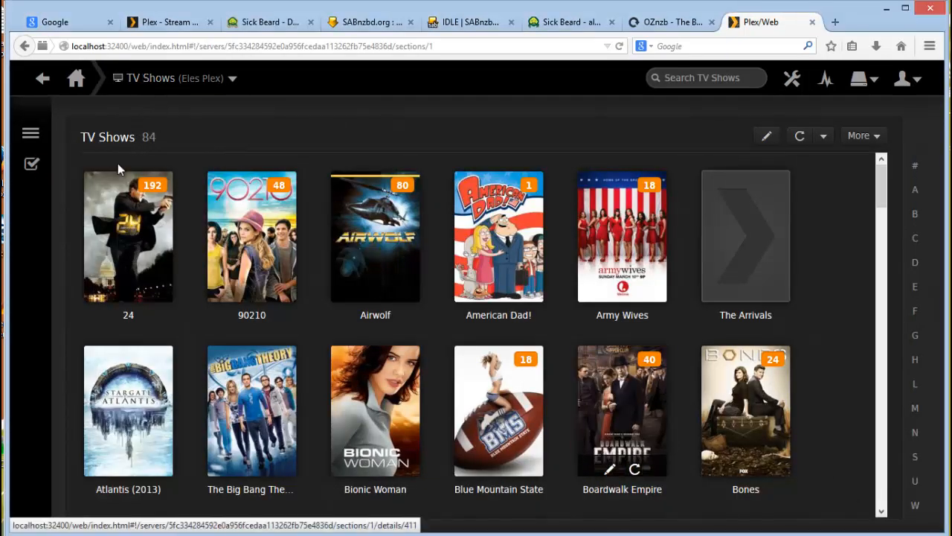
# Step: Scroll the home dashboard down to Channels and browse the channel directory
pyautogui.click(75, 79)
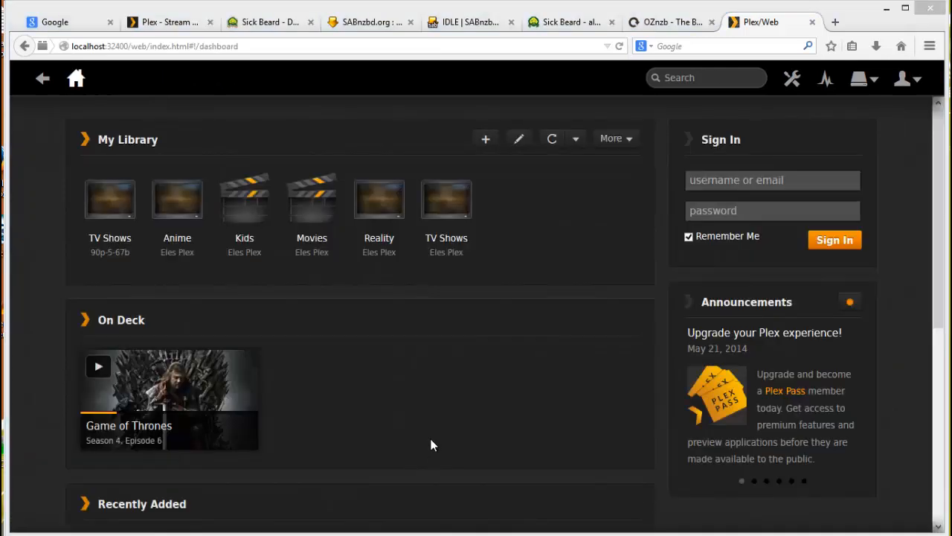
pyautogui.scroll(-3)
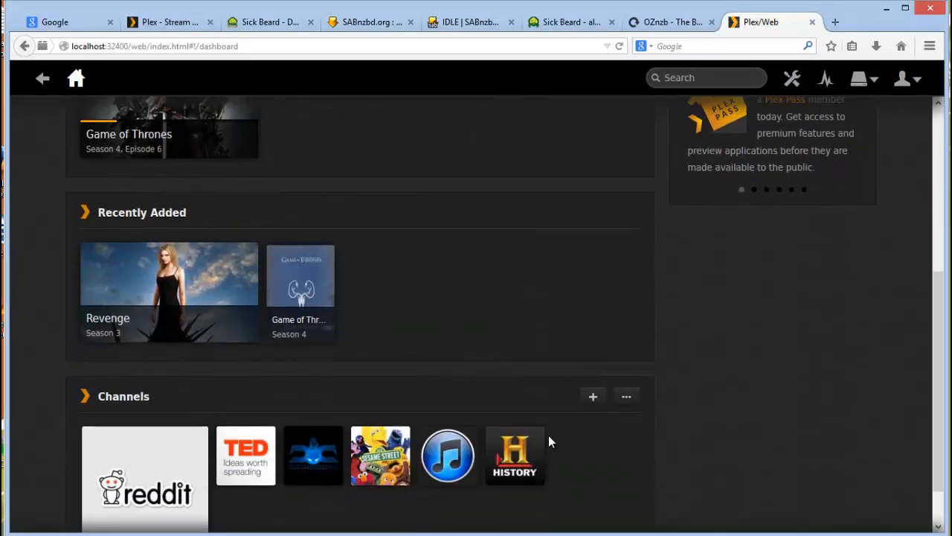
pyautogui.scroll(-3)
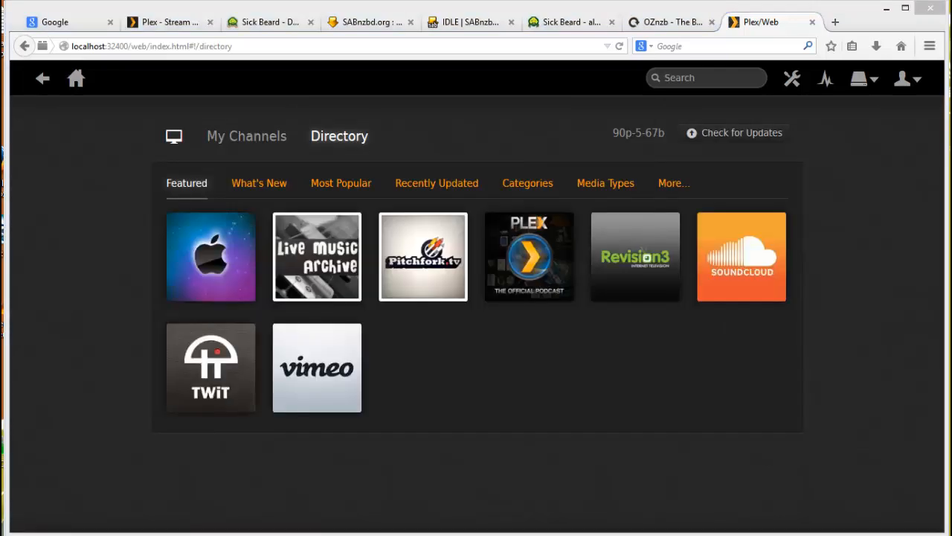
pyautogui.moveTo(741, 257)
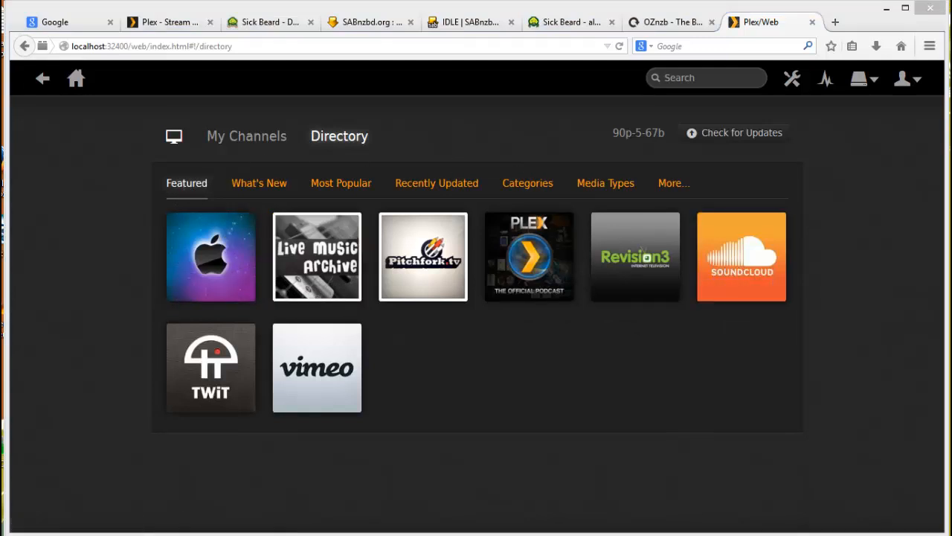
pyautogui.click(246, 136)
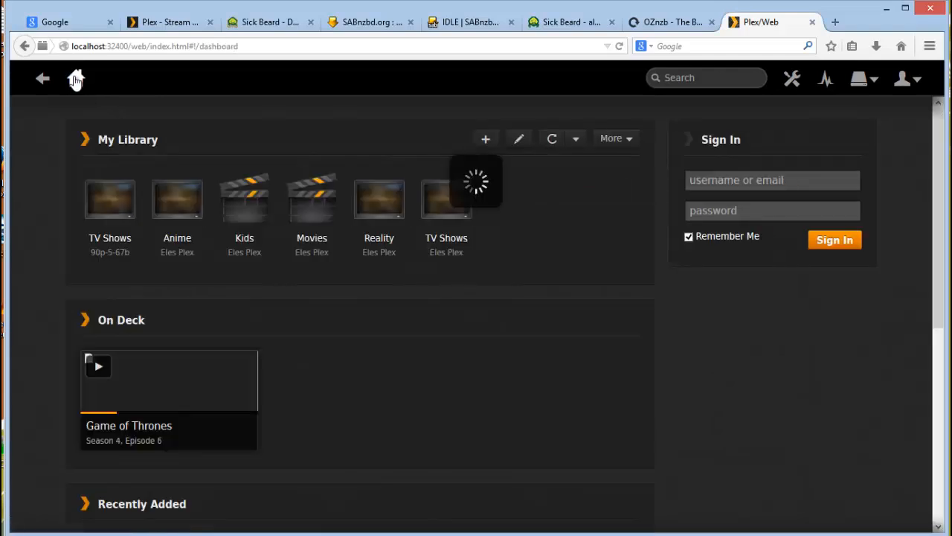
# Step: Open the Reddit Videos channel and browse the Videos Subreddit Hot listing
pyautogui.scroll(-3)
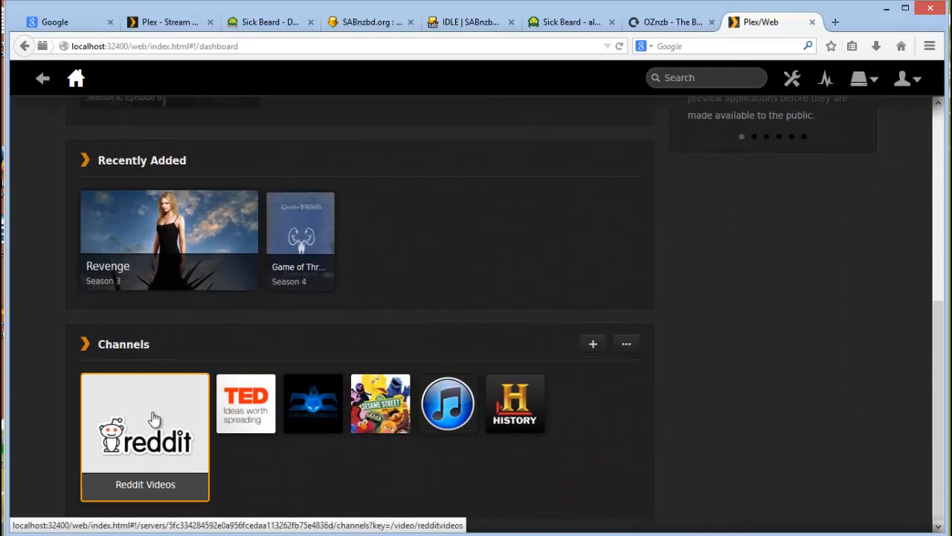
pyautogui.click(145, 438)
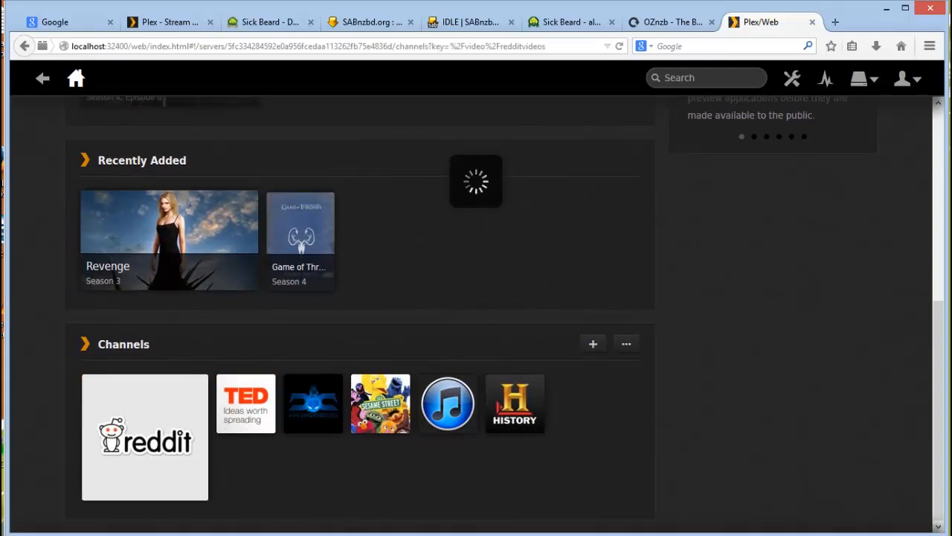
pyautogui.click(145, 437)
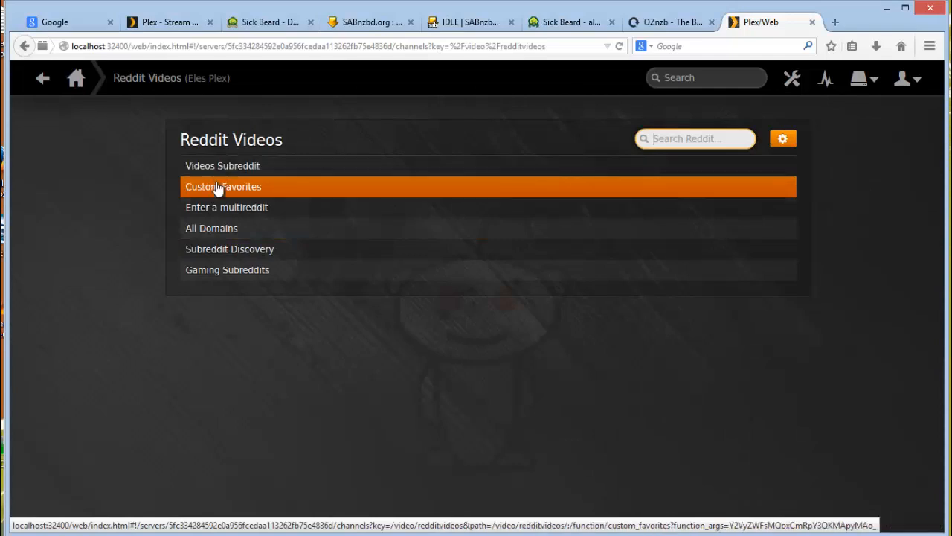
pyautogui.click(223, 186)
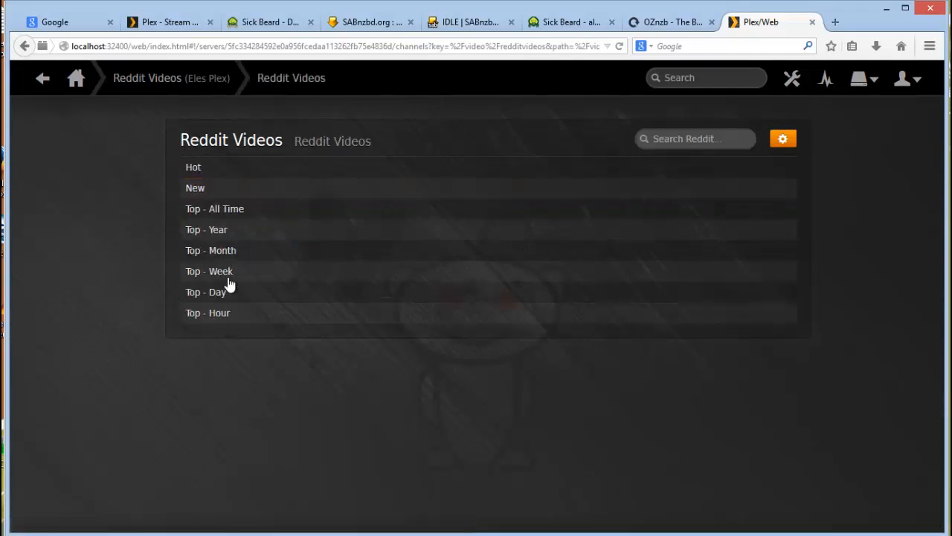
pyautogui.click(193, 167)
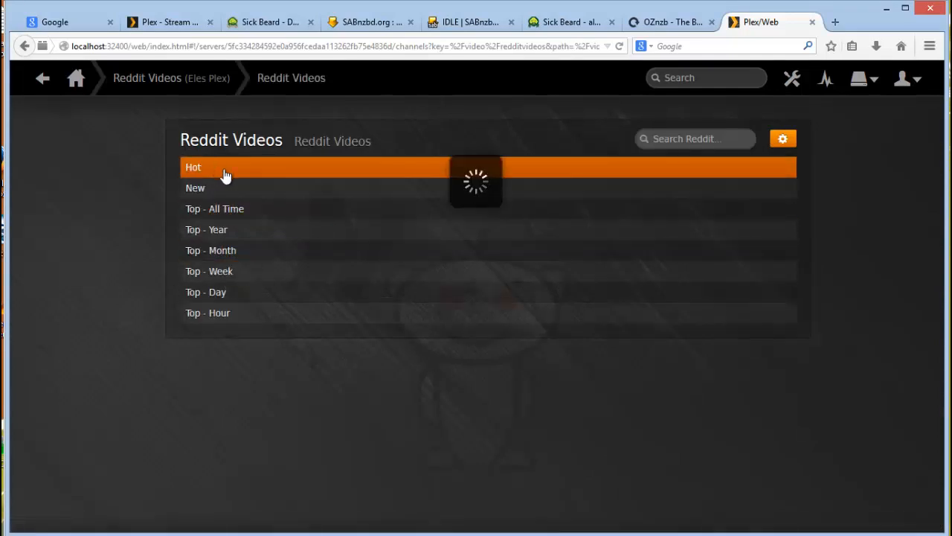
pyautogui.click(75, 78)
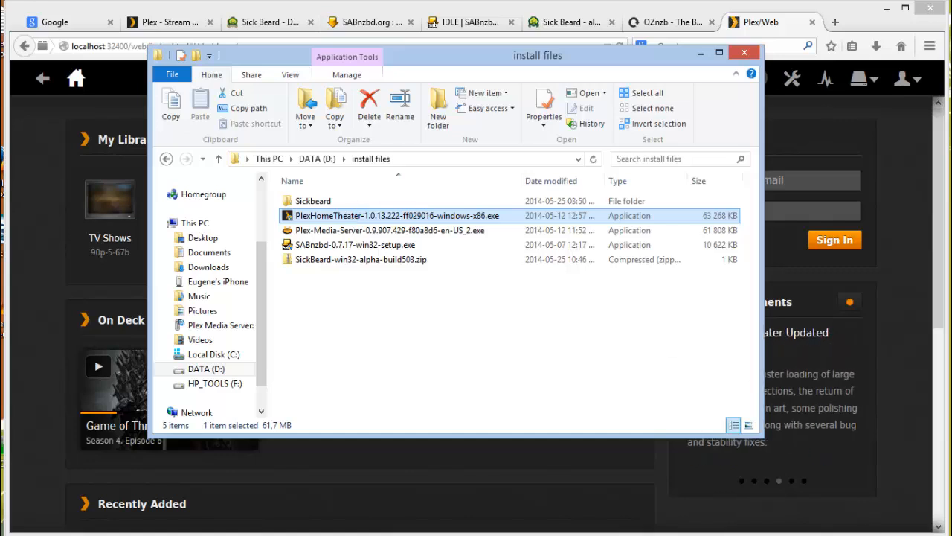
# Step: Install Plex Home Theater with the default folder and components, then finish the wizard
pyautogui.doubleClick(397, 215)
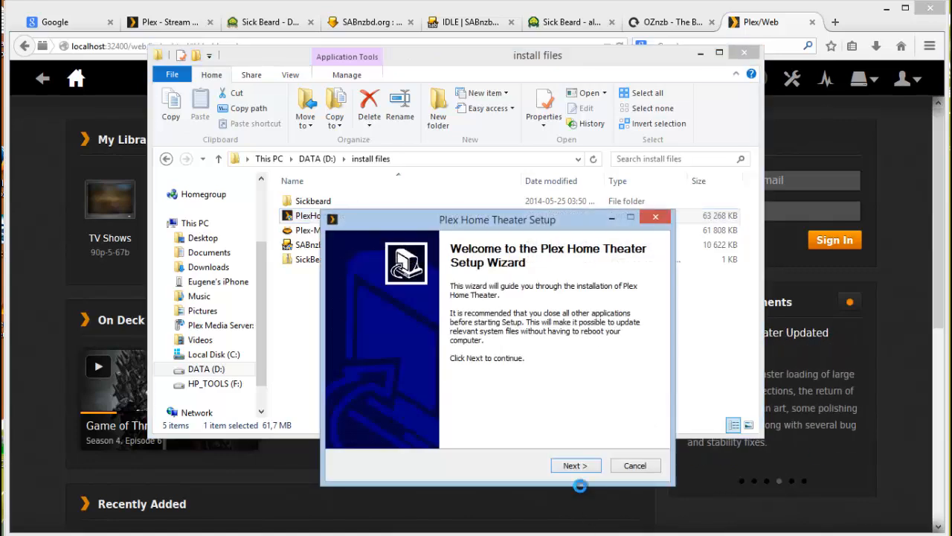
pyautogui.click(575, 465)
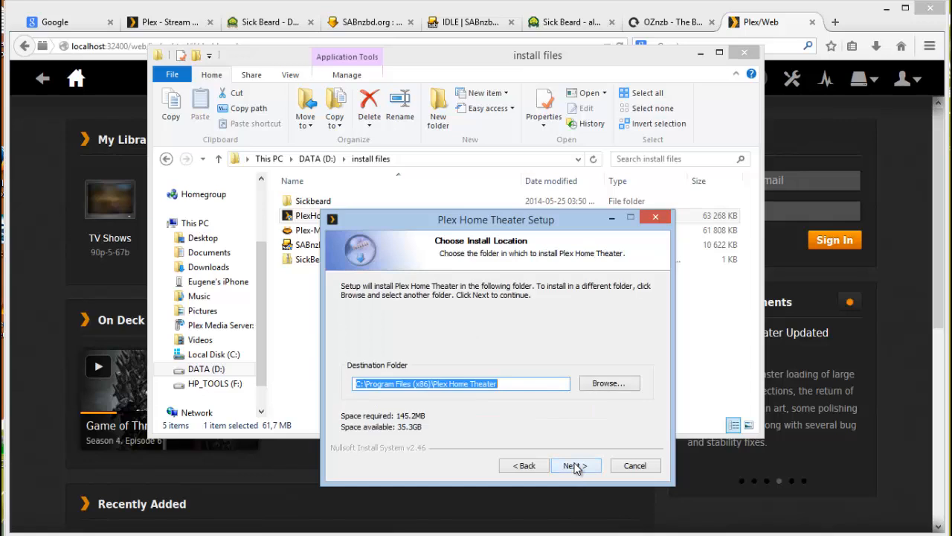
pyautogui.click(576, 465)
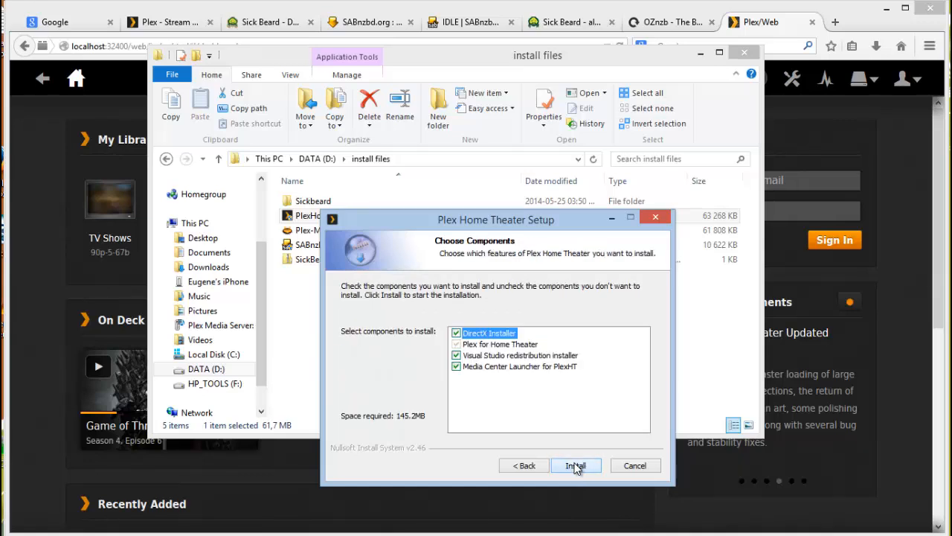
pyautogui.click(576, 465)
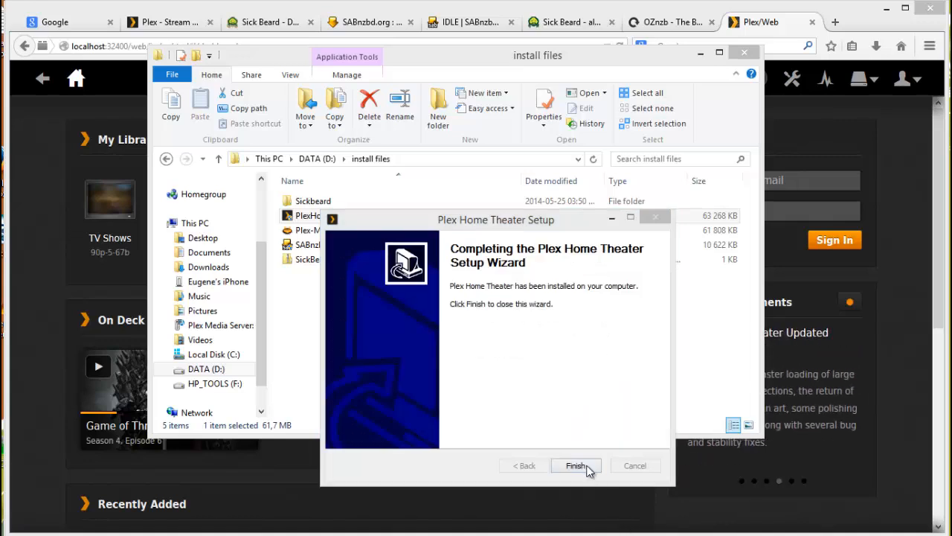
pyautogui.click(575, 465)
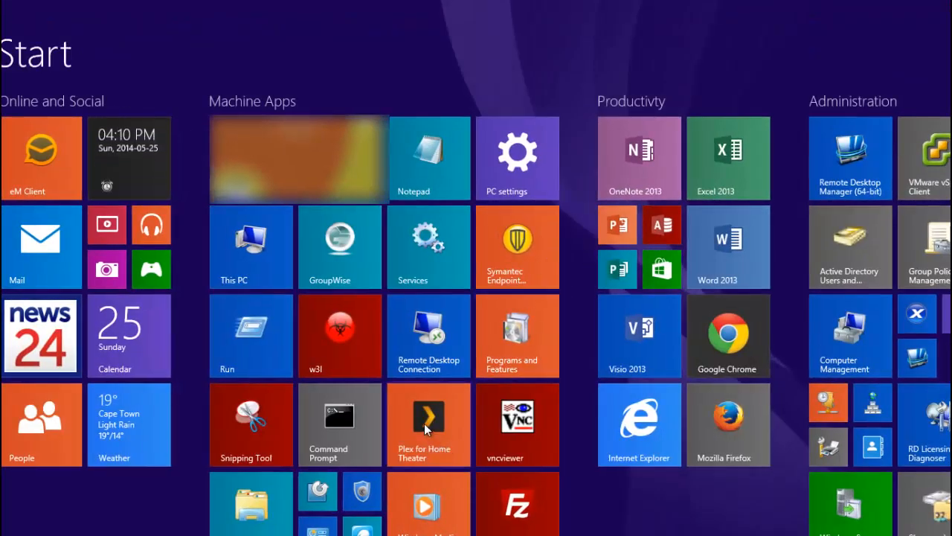
# Step: Launch Plex Home Theater and browse the 90p-5-67b server's TV Shows section
pyautogui.click(429, 424)
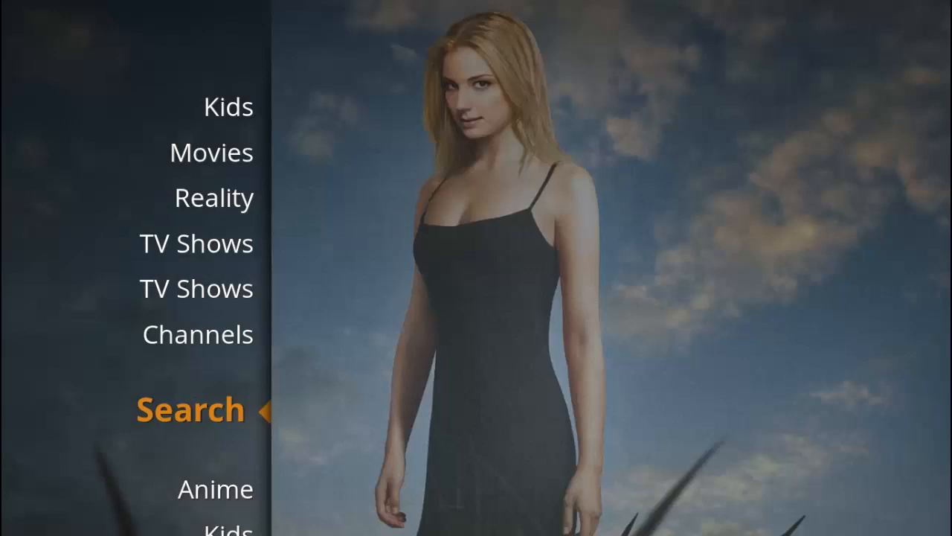
pyautogui.scroll(-3)
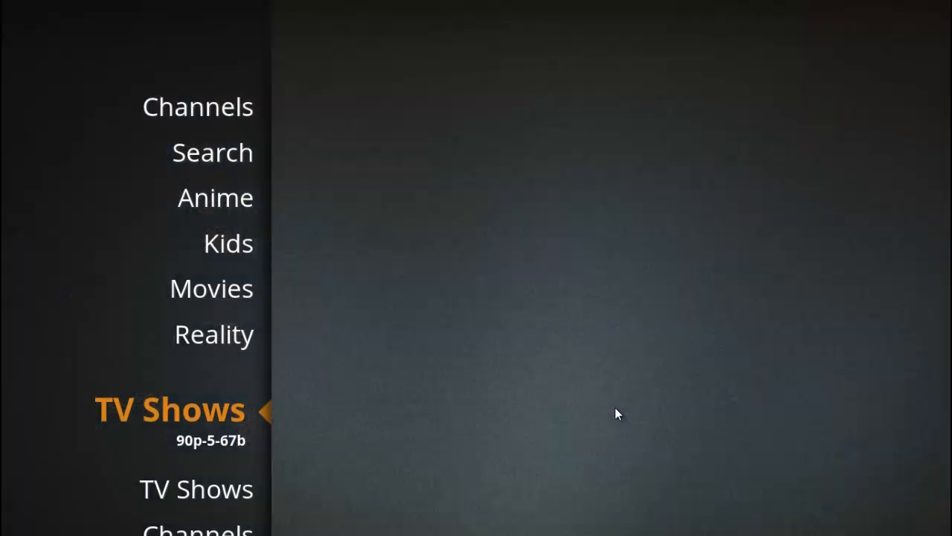
pyautogui.click(170, 408)
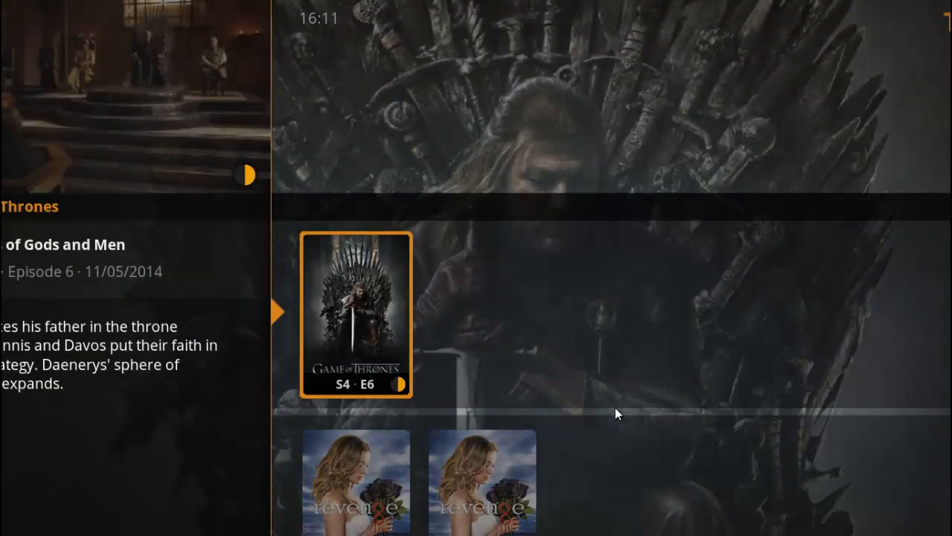